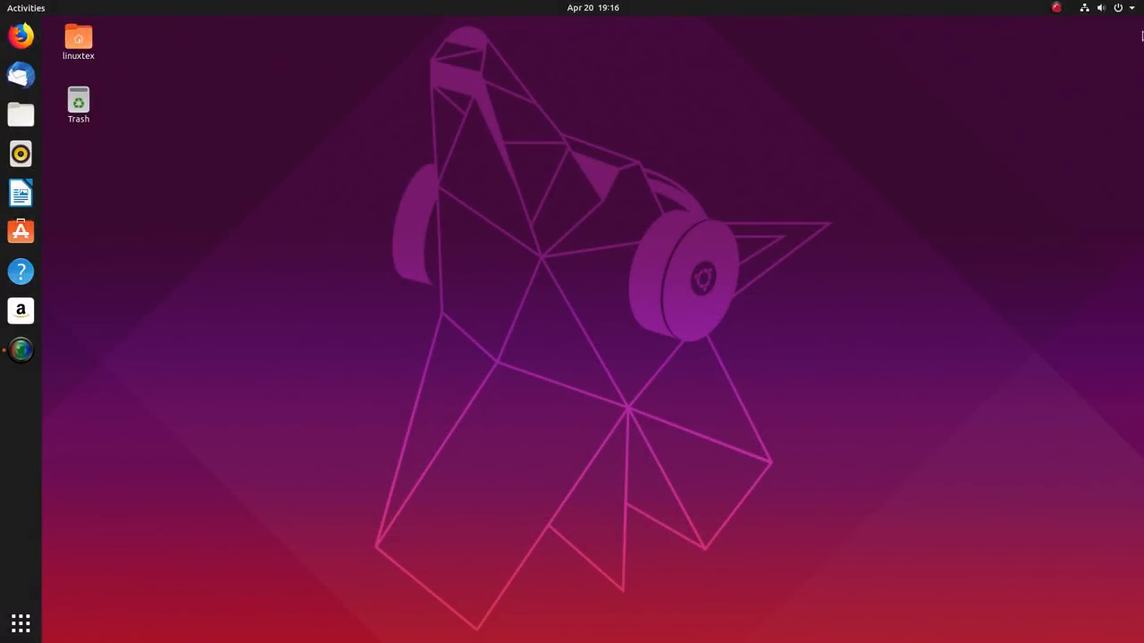
# - Browse the system menu, app grid and wallpaper choices on the fresh desktop
pyautogui.click(1101, 8)
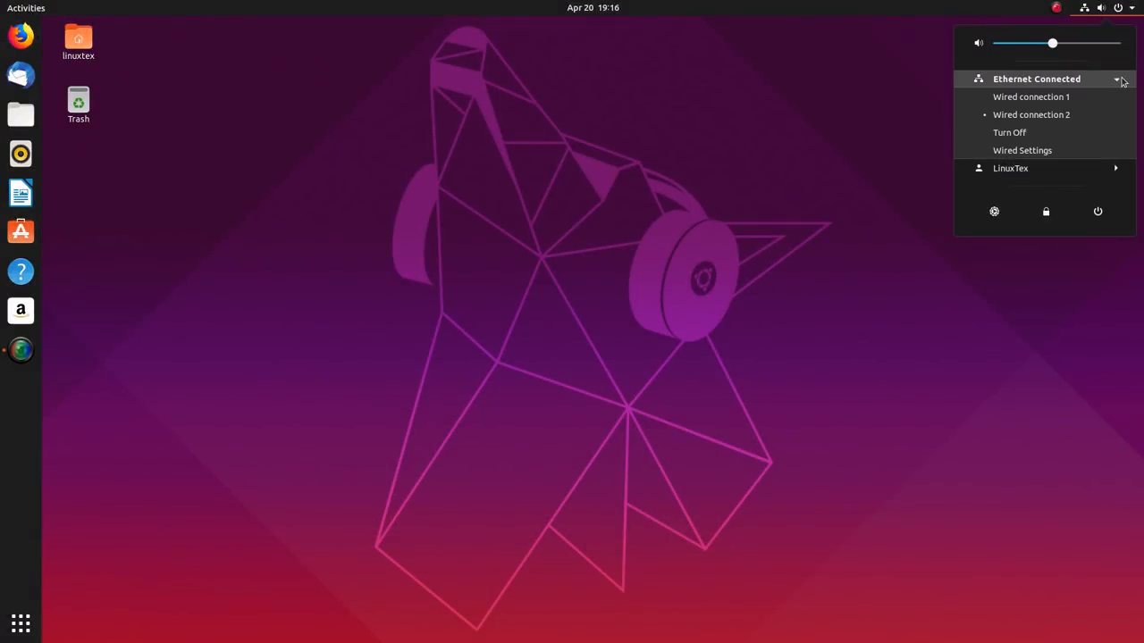
pyautogui.click(20, 623)
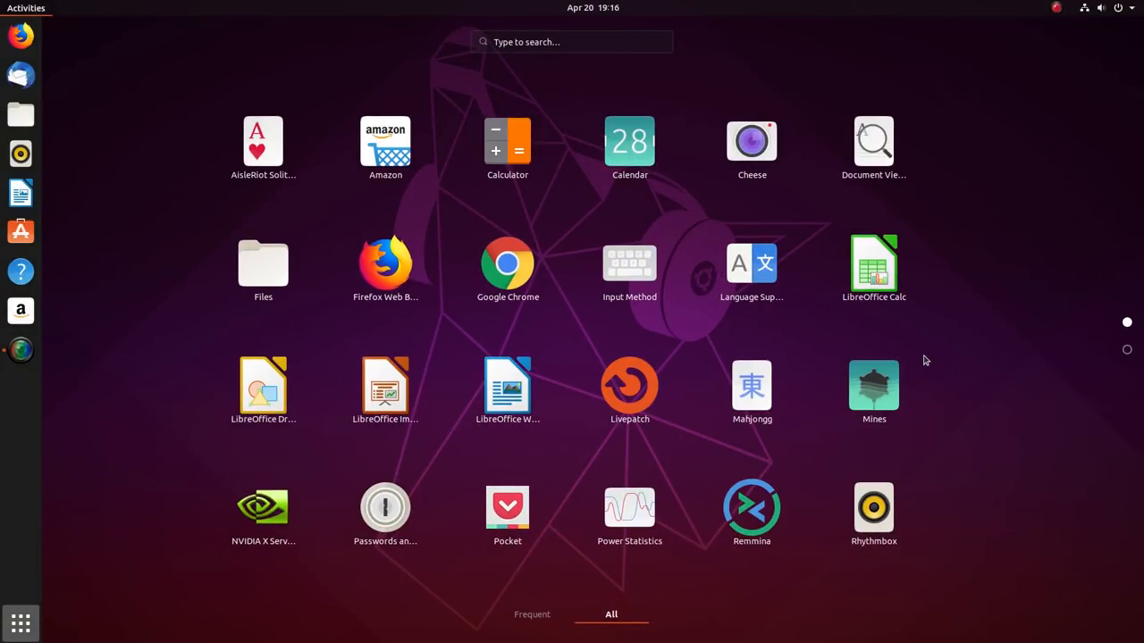
pyautogui.click(750, 268)
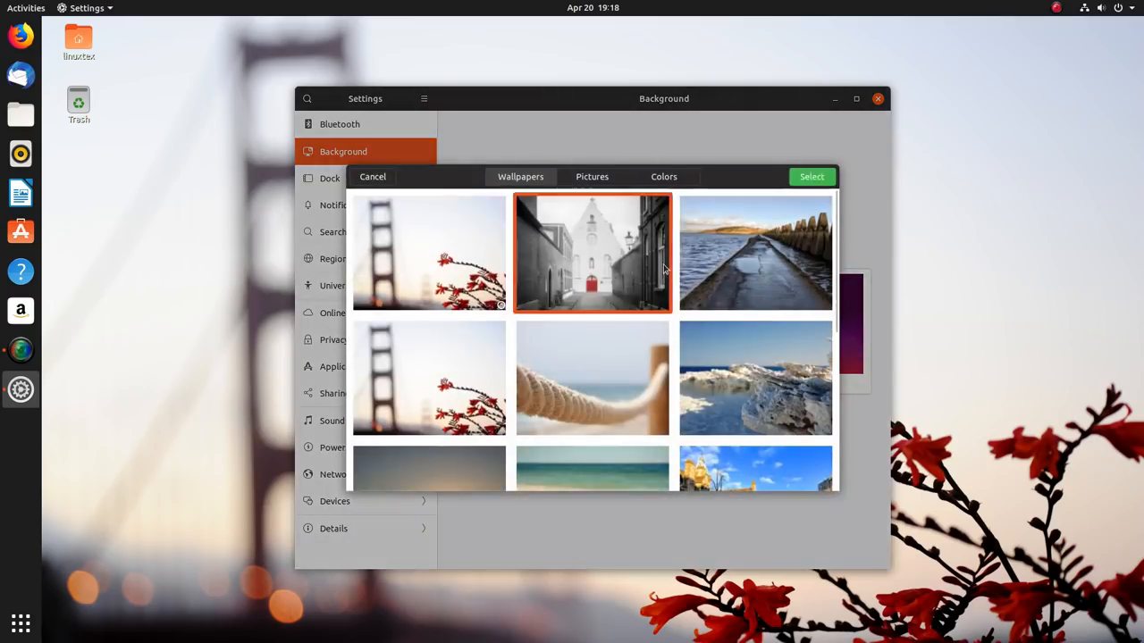
pyautogui.click(810, 176)
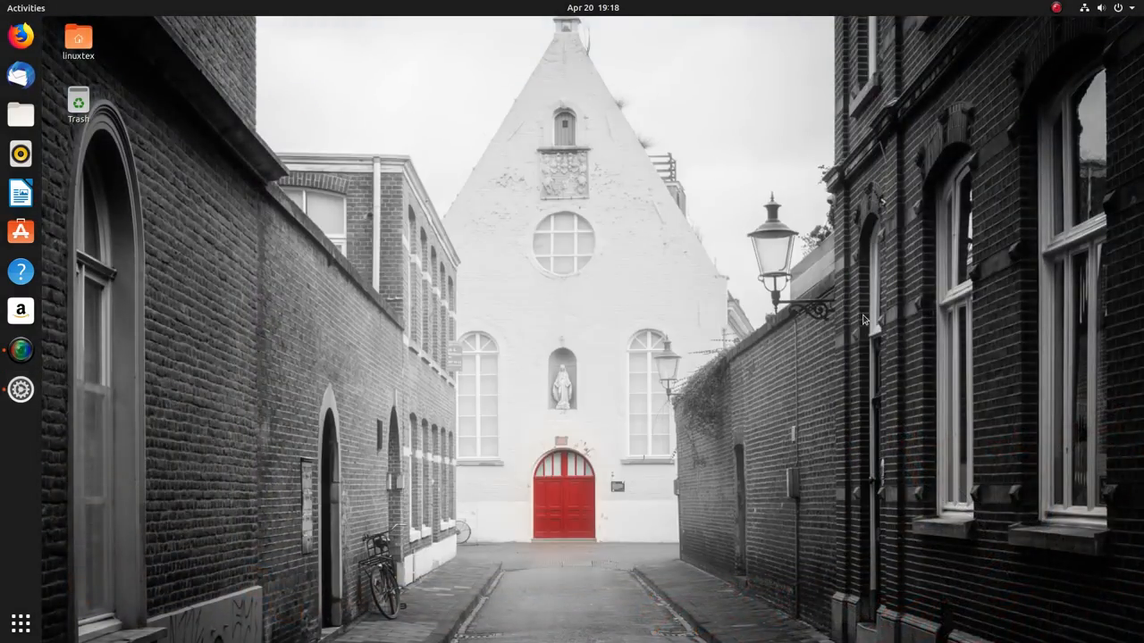
pyautogui.click(20, 389)
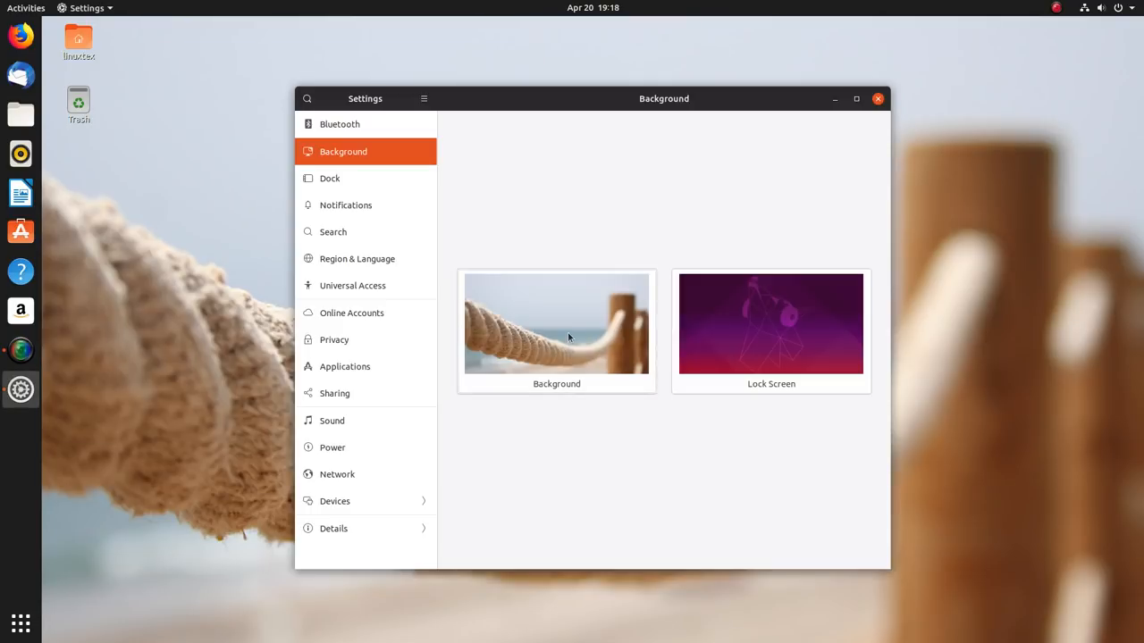
pyautogui.click(877, 99)
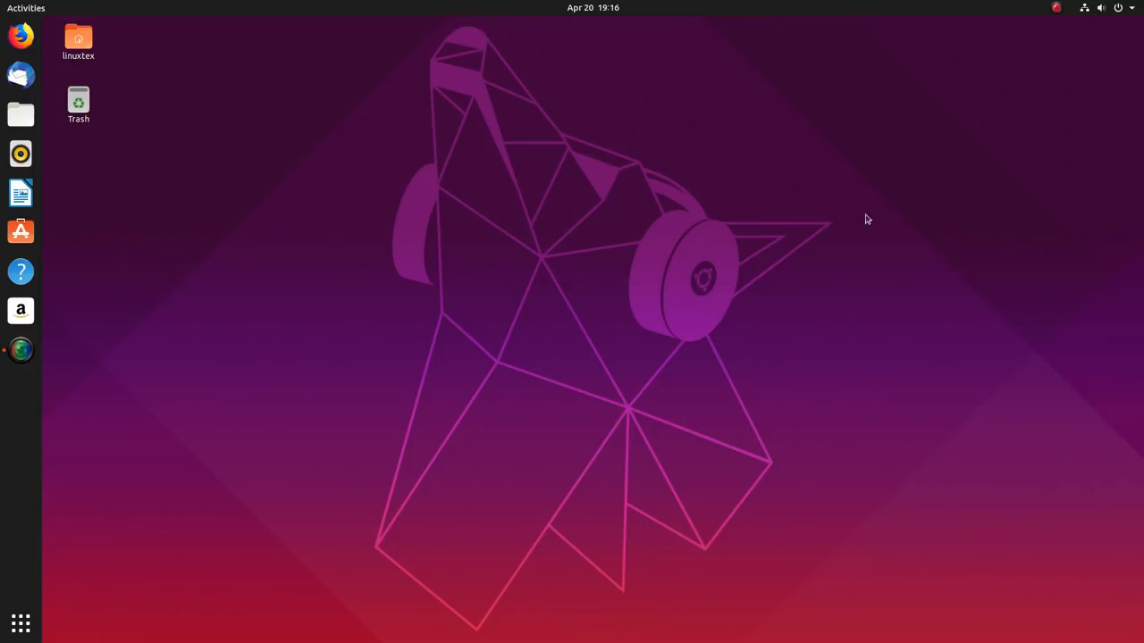
# - Look through the system menu, calendar, activities overview and the full application grid
pyautogui.click(1102, 9)
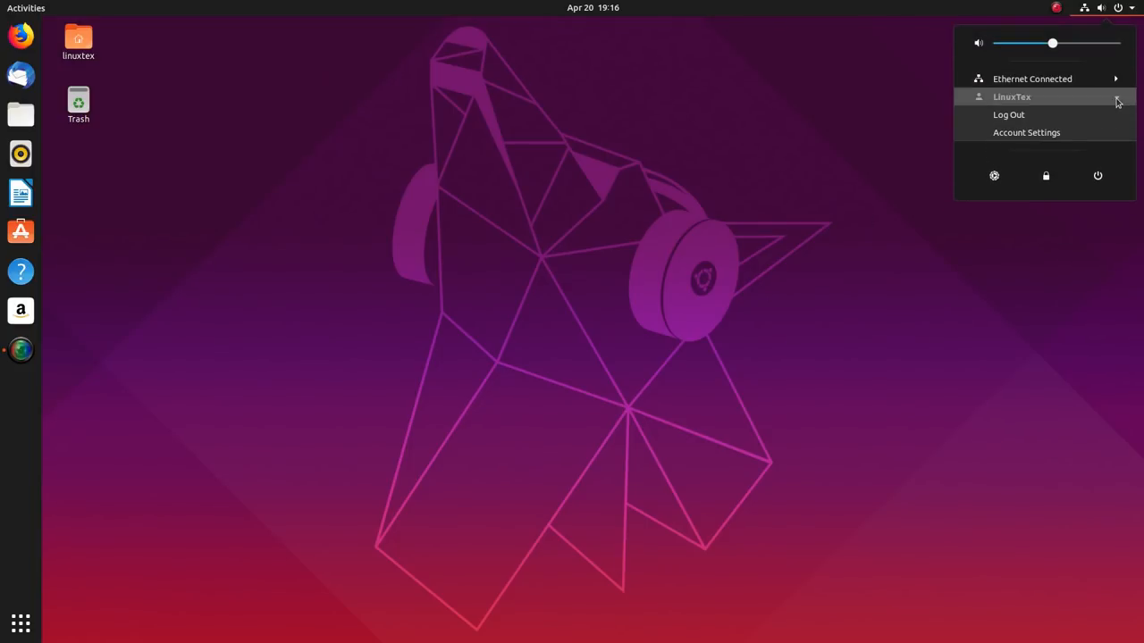
pyautogui.click(593, 7)
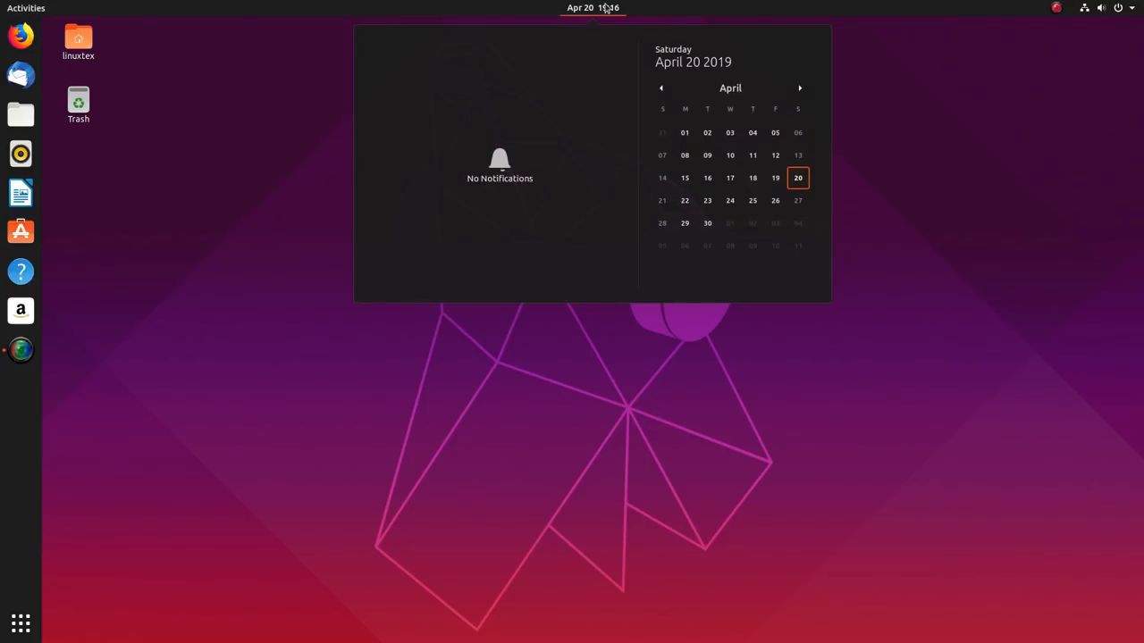
pyautogui.click(25, 8)
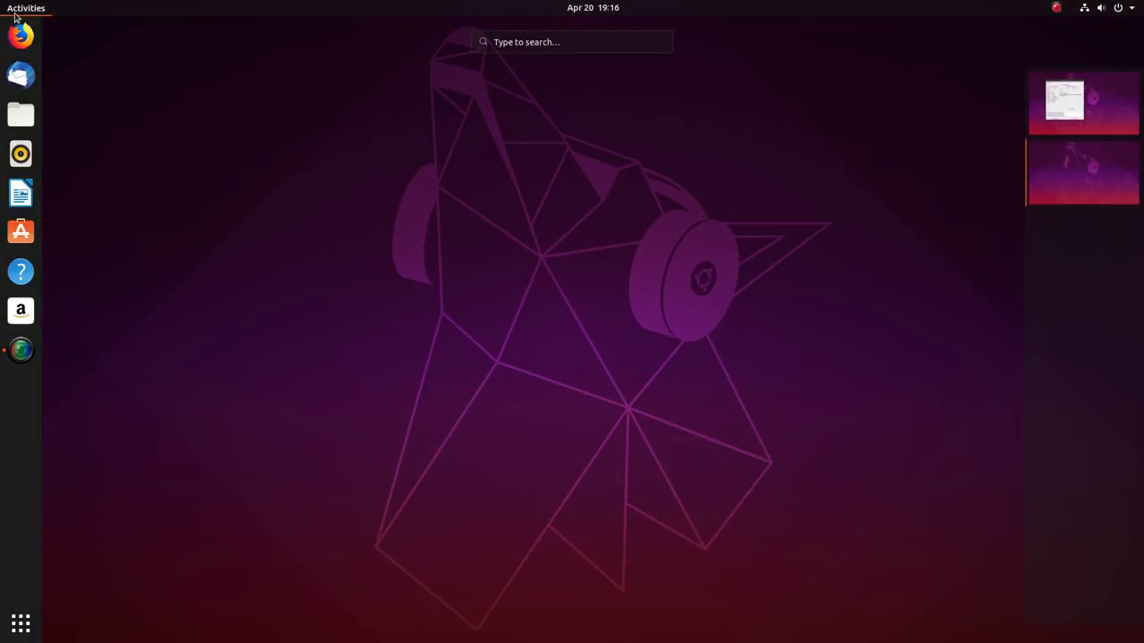
pyautogui.click(20, 622)
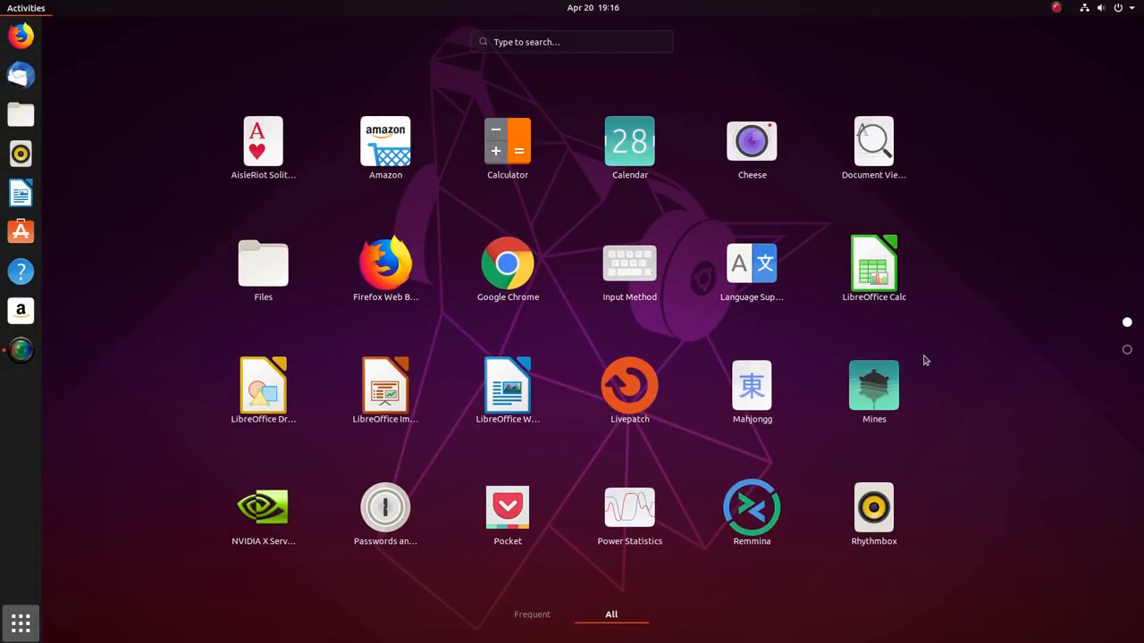
pyautogui.scroll(-3)
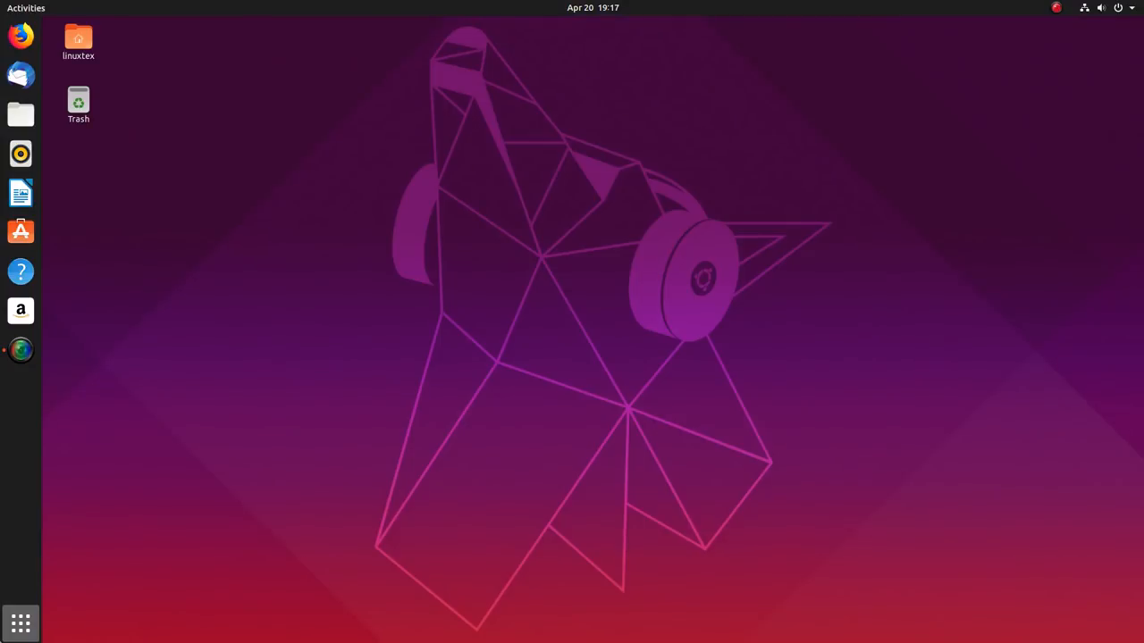
# - Show the Home folder in Files and toggle the window between maximized and windowed
pyautogui.click(20, 115)
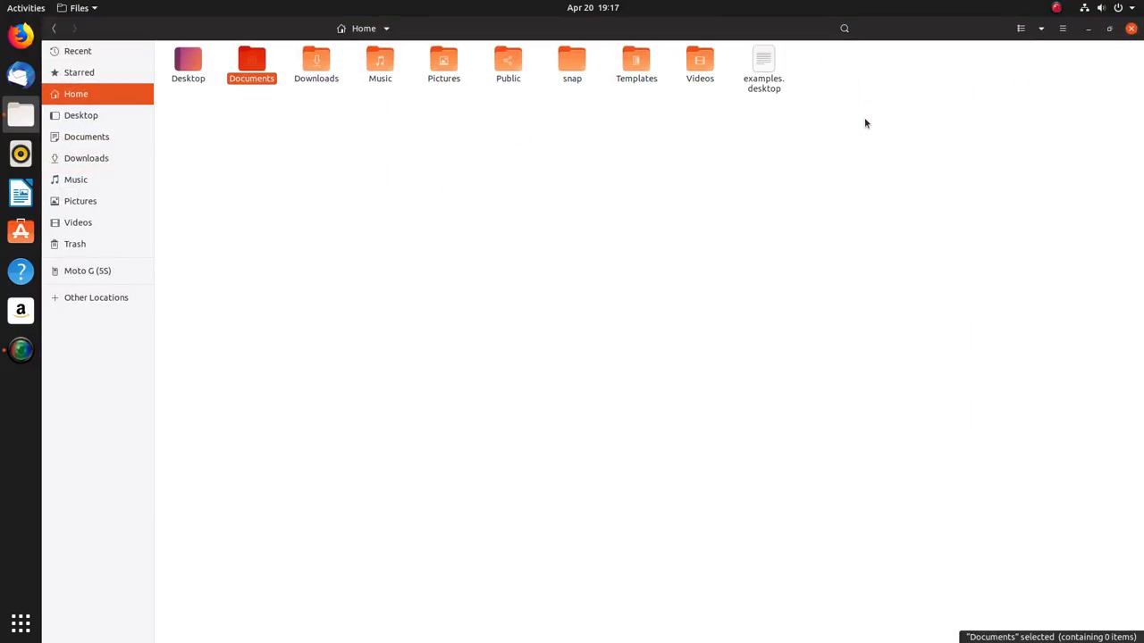
pyautogui.click(1109, 27)
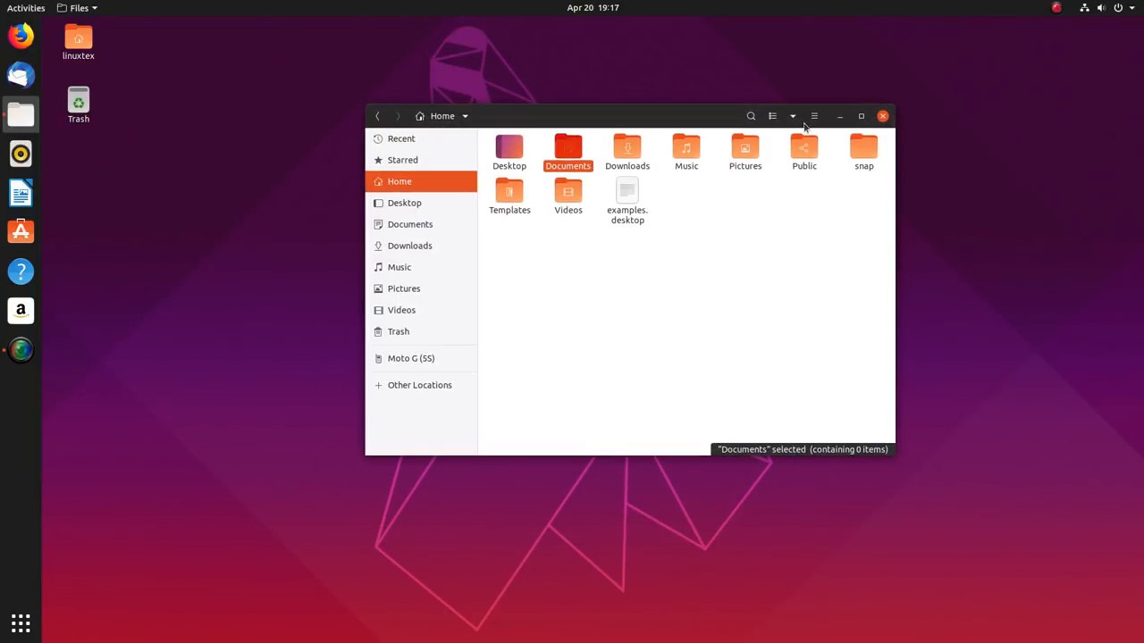
pyautogui.click(860, 115)
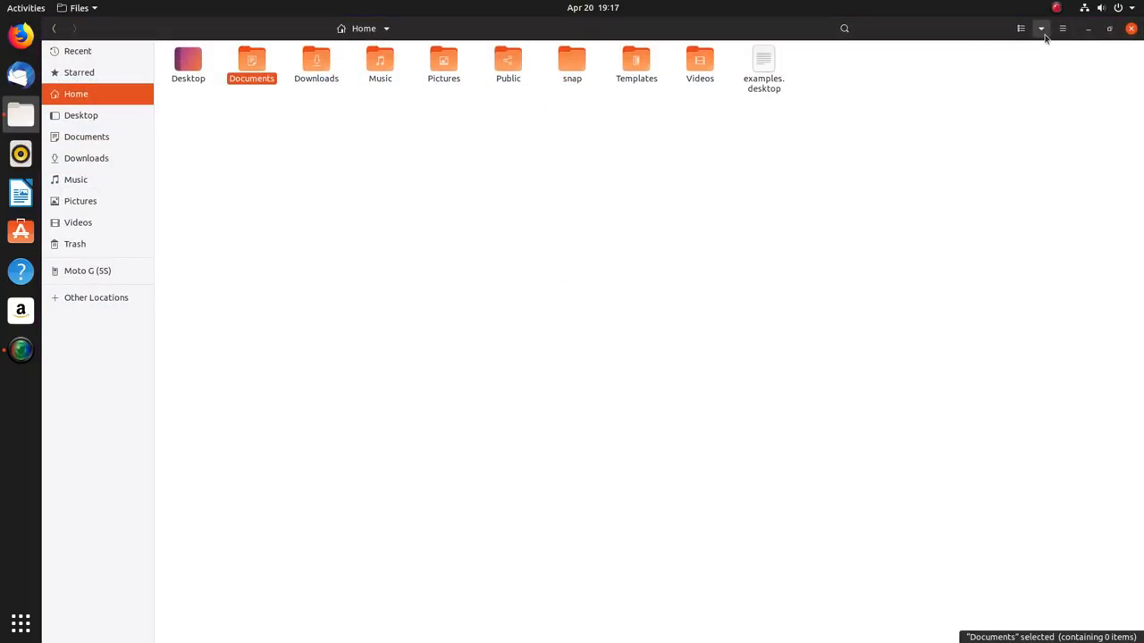
pyautogui.moveTo(1032, 38)
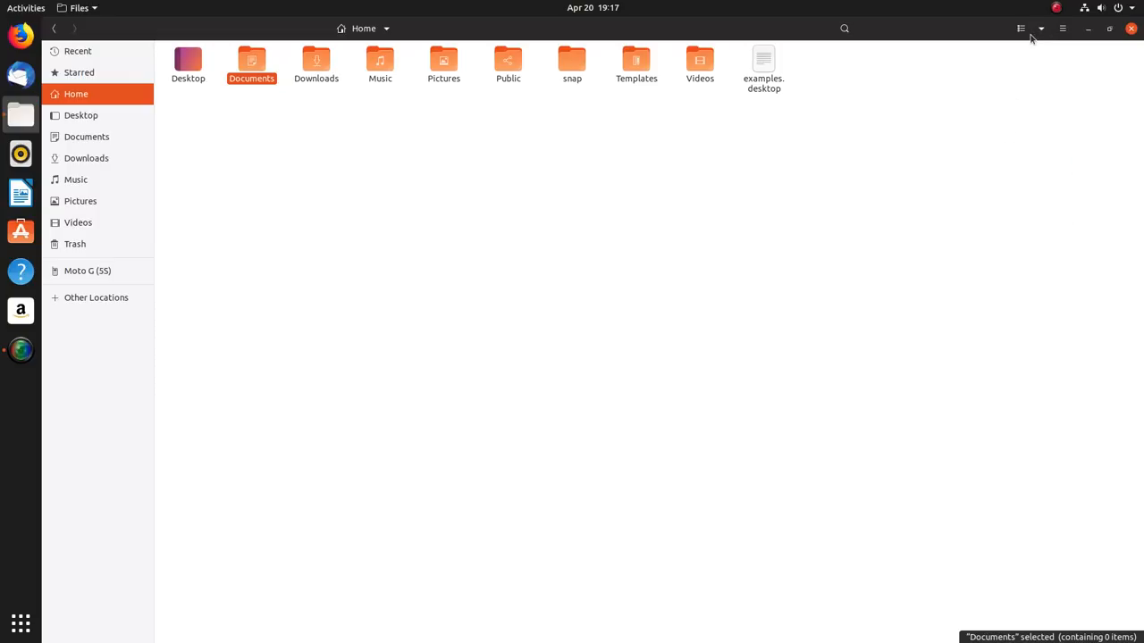
pyautogui.click(1021, 28)
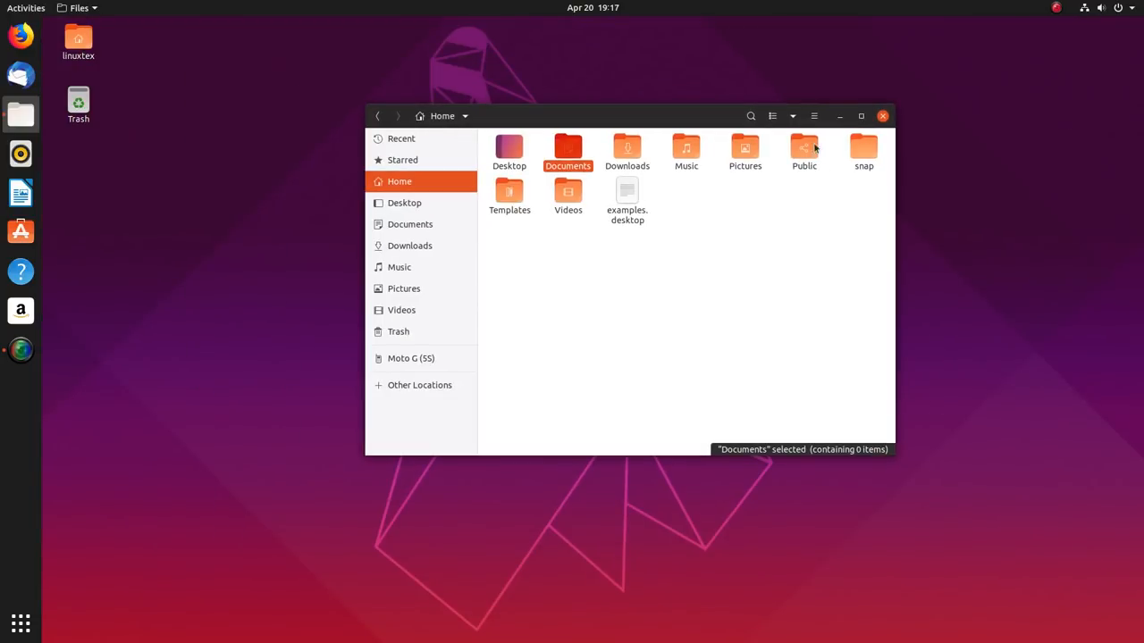
pyautogui.moveTo(134, 274)
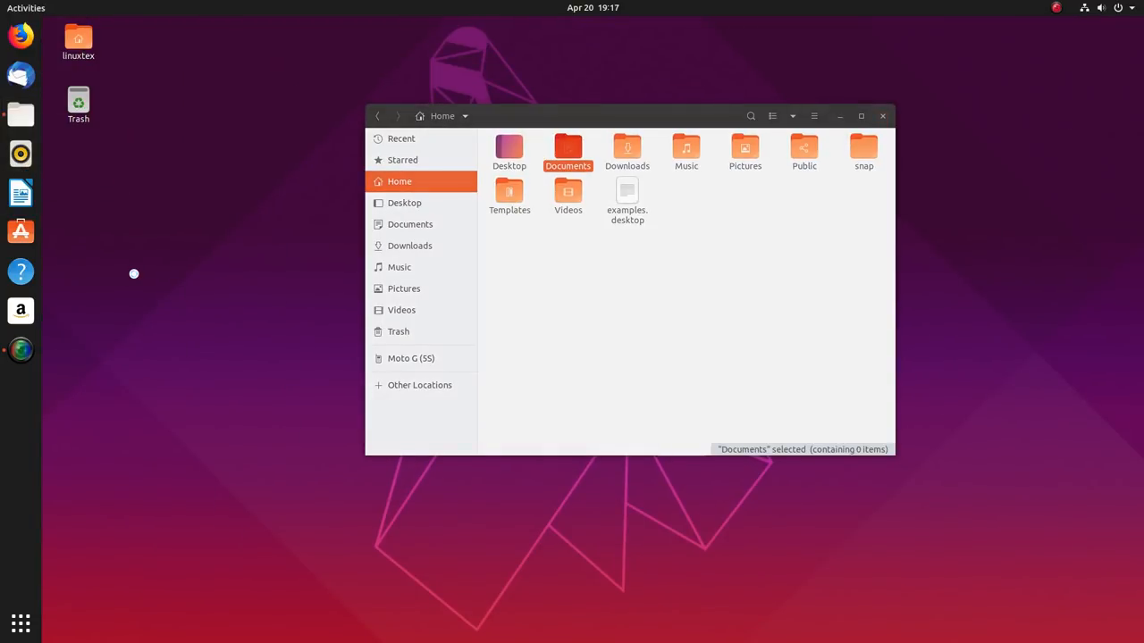
# - Launch Rhythmbox, then choose the Golden Gate bridge photo as the desktop background
pyautogui.click(20, 154)
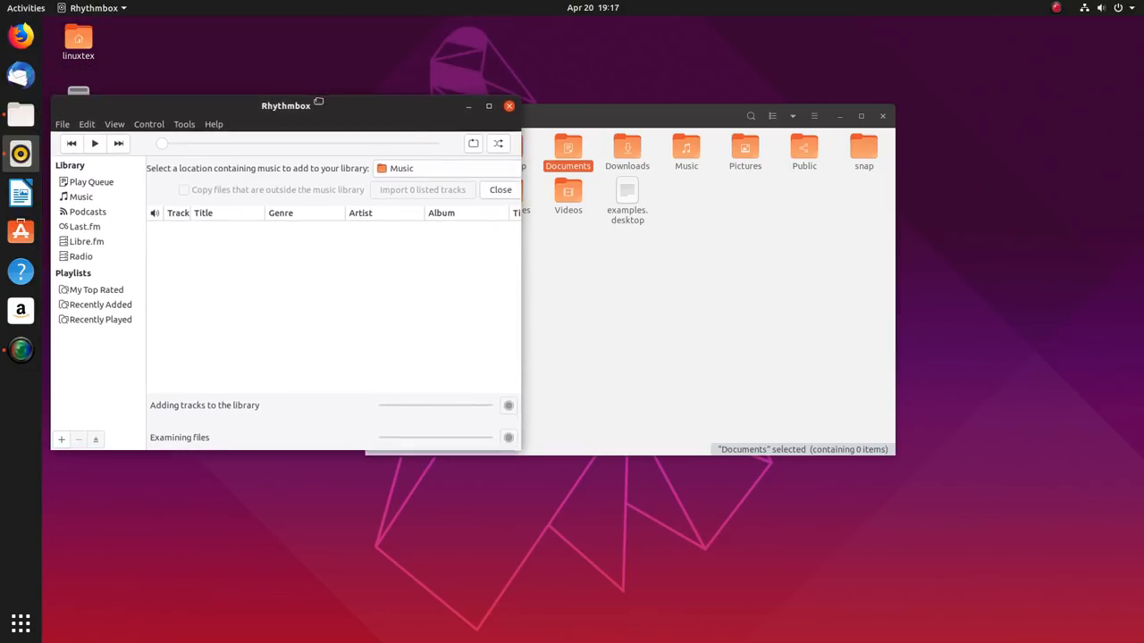
pyautogui.rightClick(711, 197)
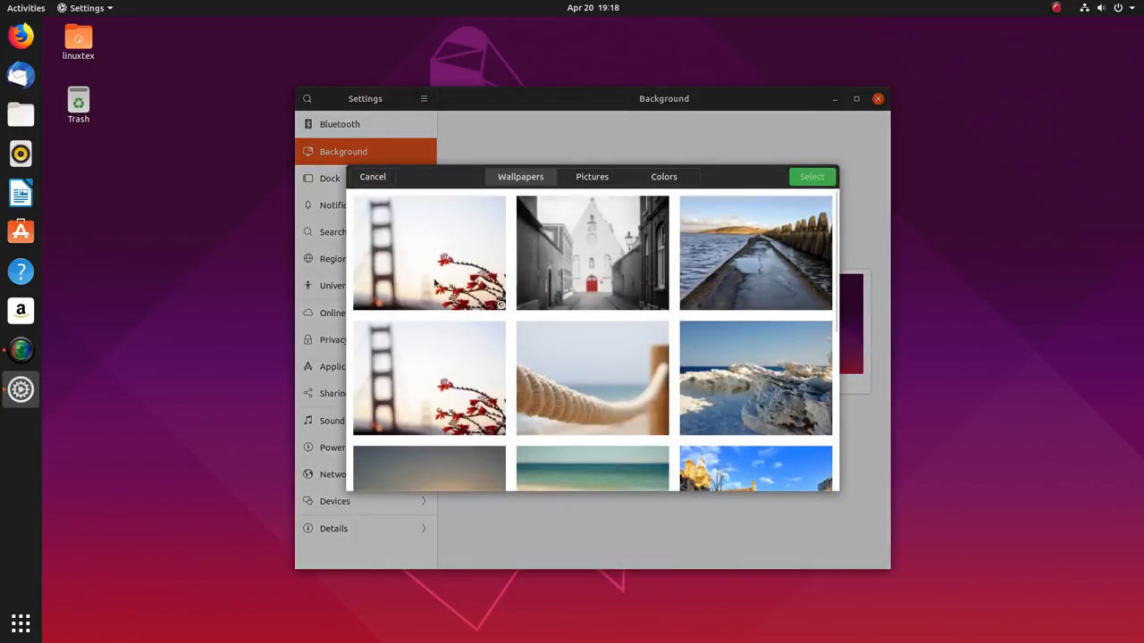
pyautogui.click(810, 176)
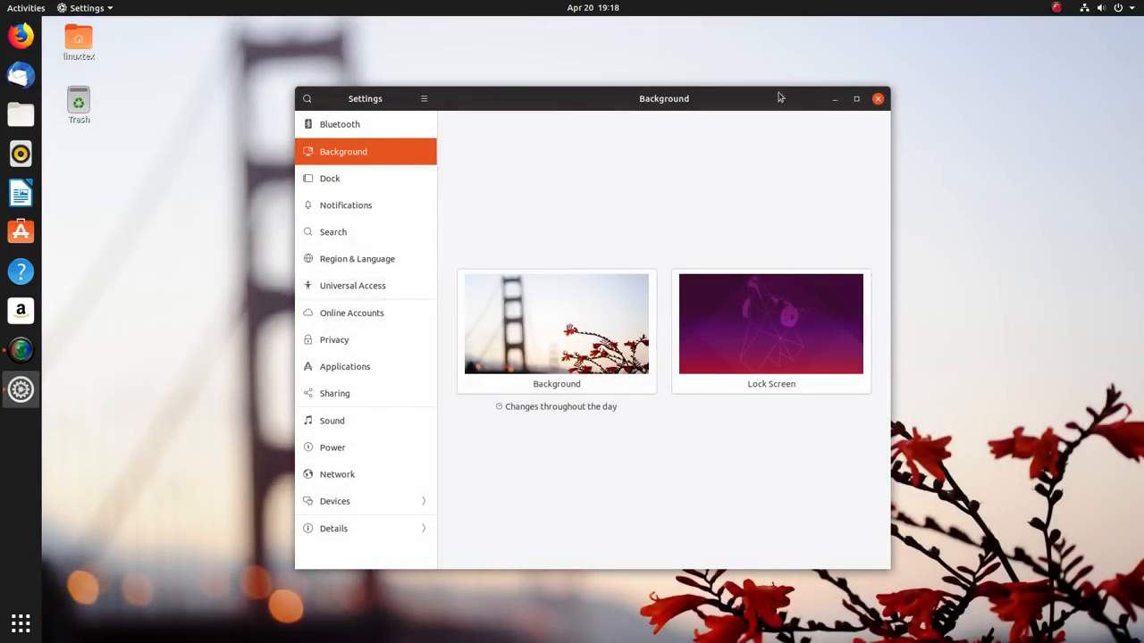
pyautogui.click(876, 99)
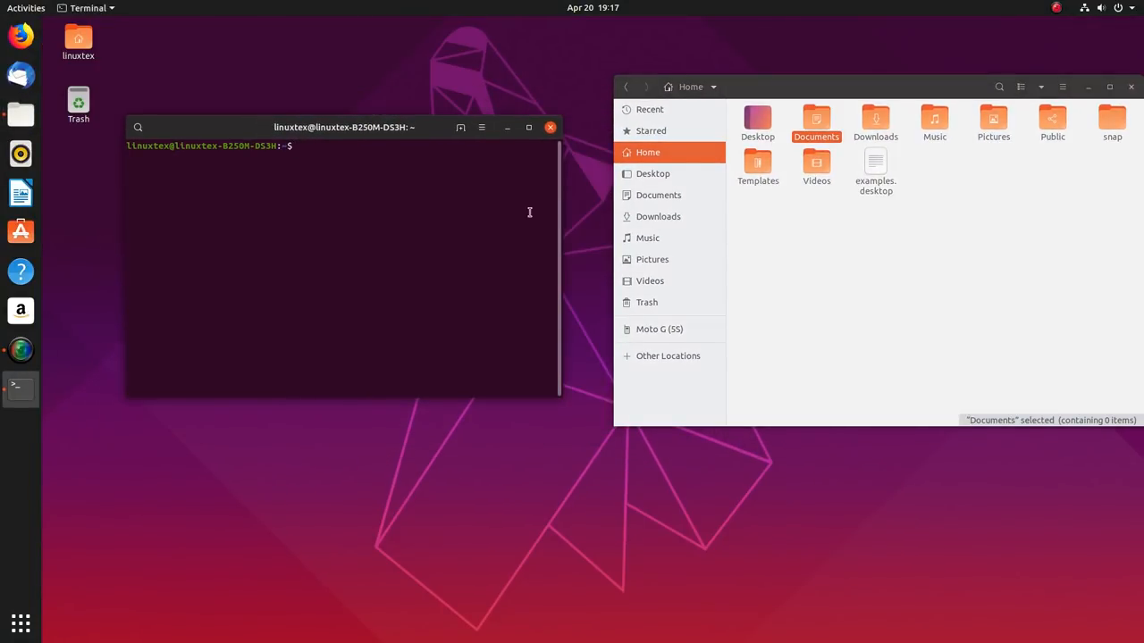
# - Run uname -r, which reports kernel 5.0.0-13-generic, then close the terminal
pyautogui.write('unam')
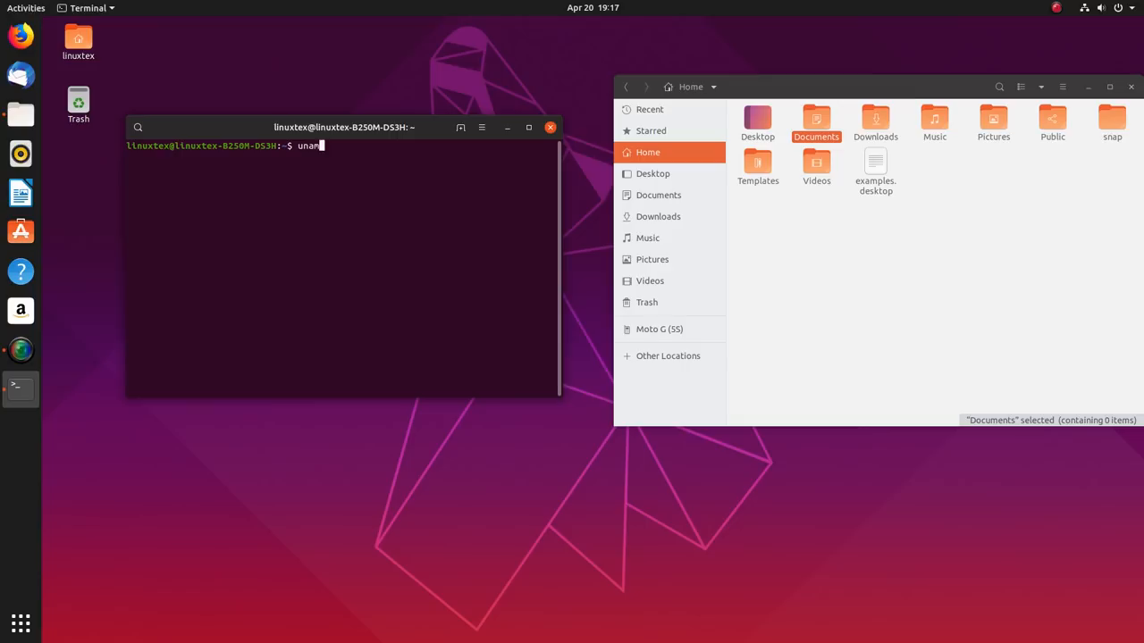
pyautogui.press('Return')
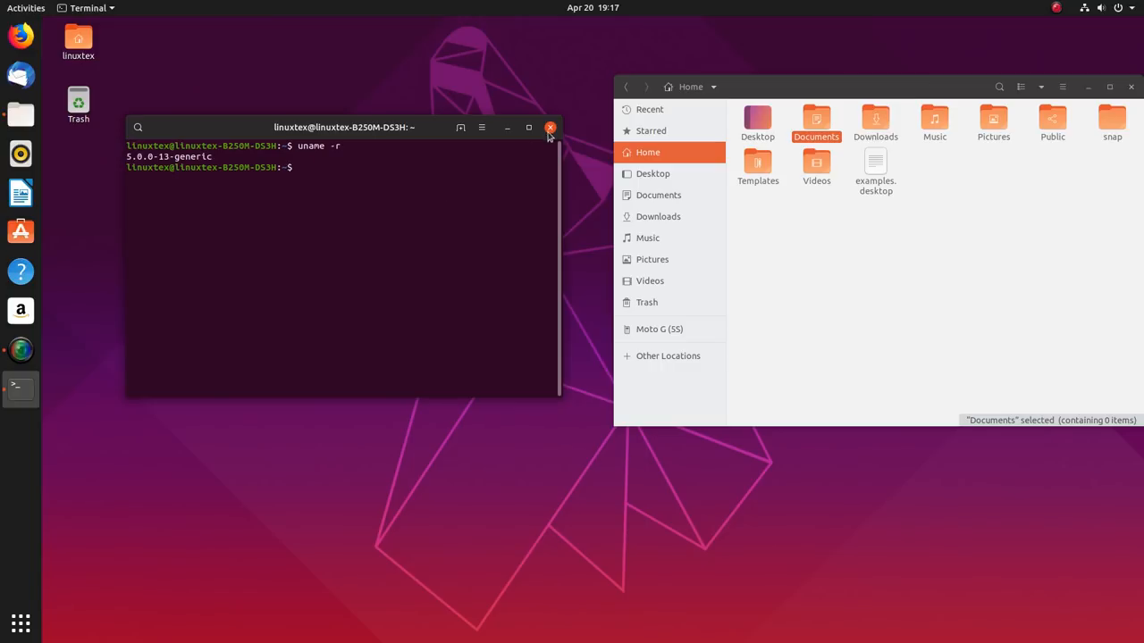
pyautogui.click(551, 127)
pyautogui.write('sel')
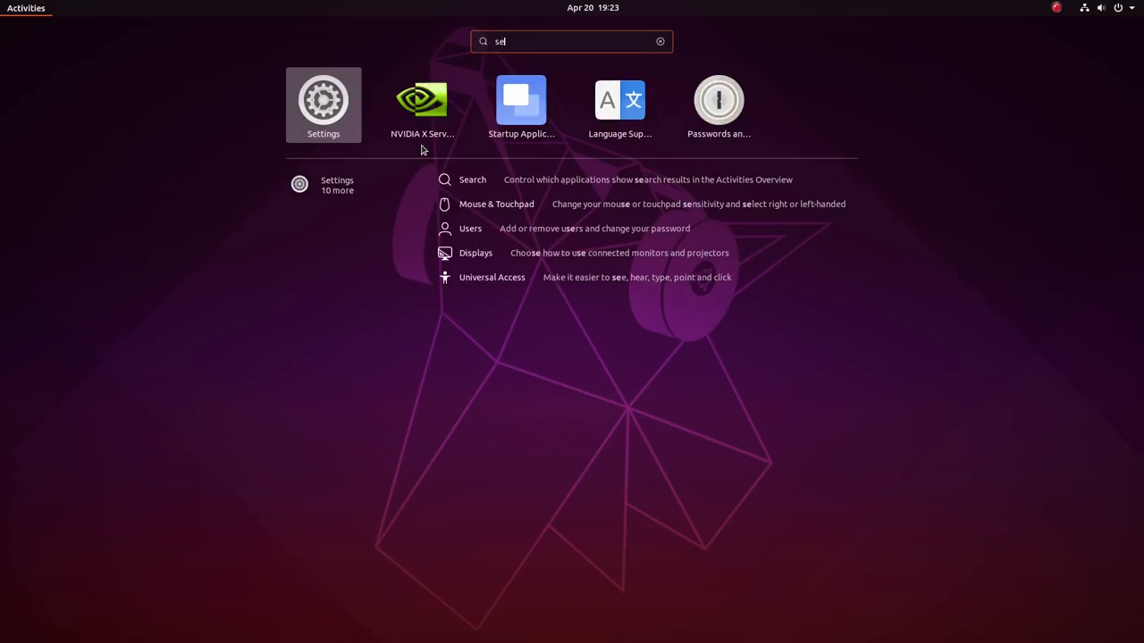
# - Launch Settings from the search results and go to the Dock page
pyautogui.click(323, 105)
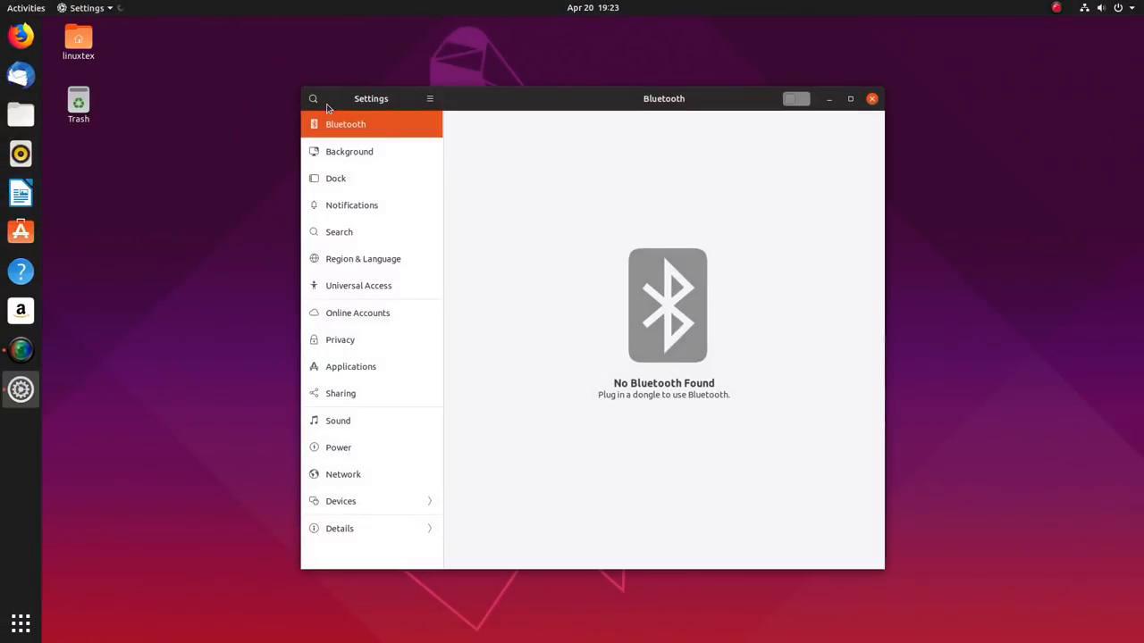
pyautogui.click(348, 151)
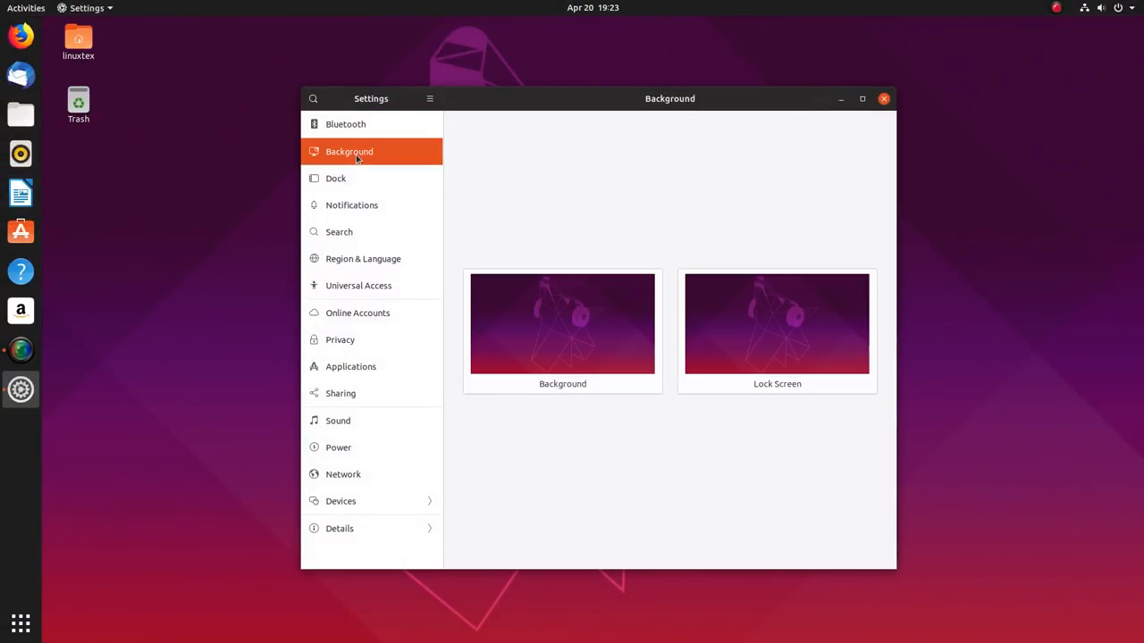
pyautogui.click(336, 177)
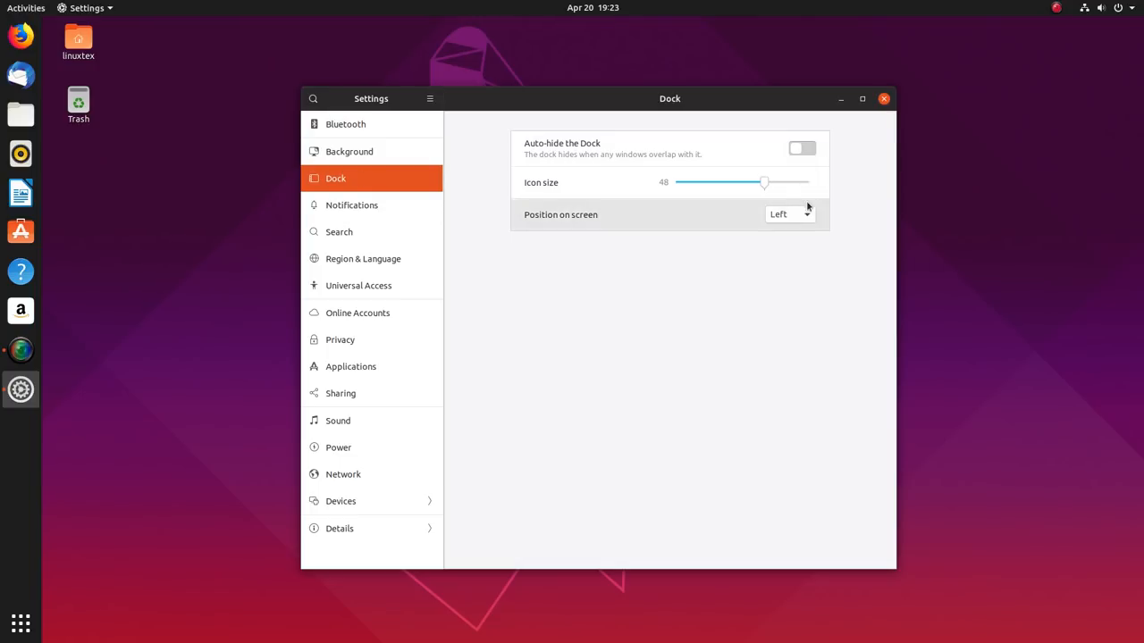
# - Try the dock at the Bottom and Right positions, then return it to the Left
pyautogui.click(789, 213)
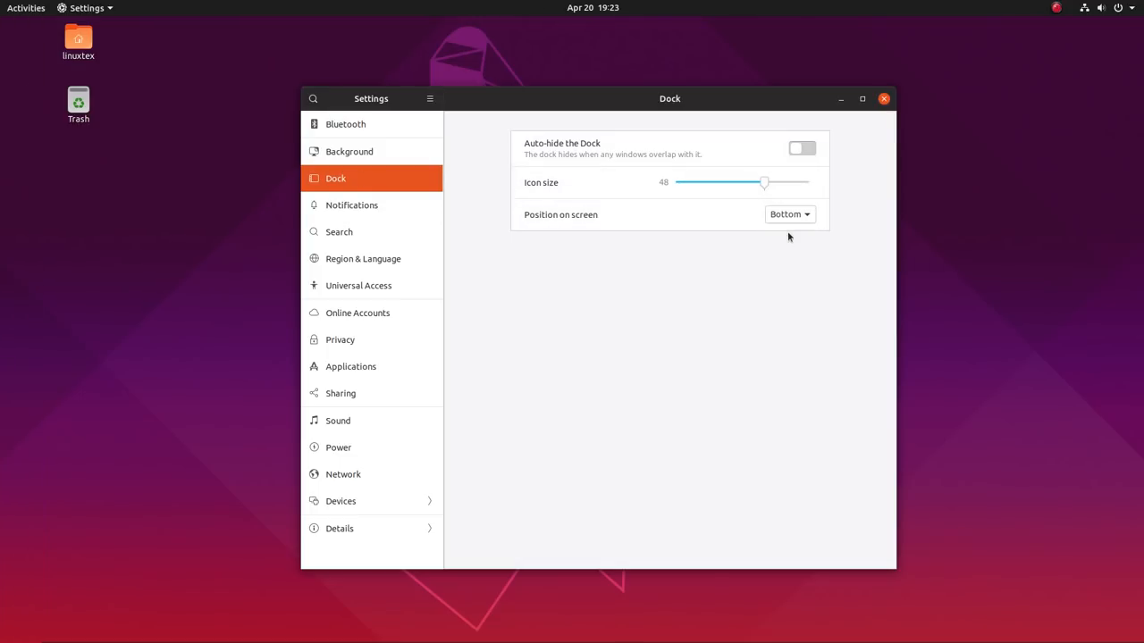
pyautogui.click(789, 213)
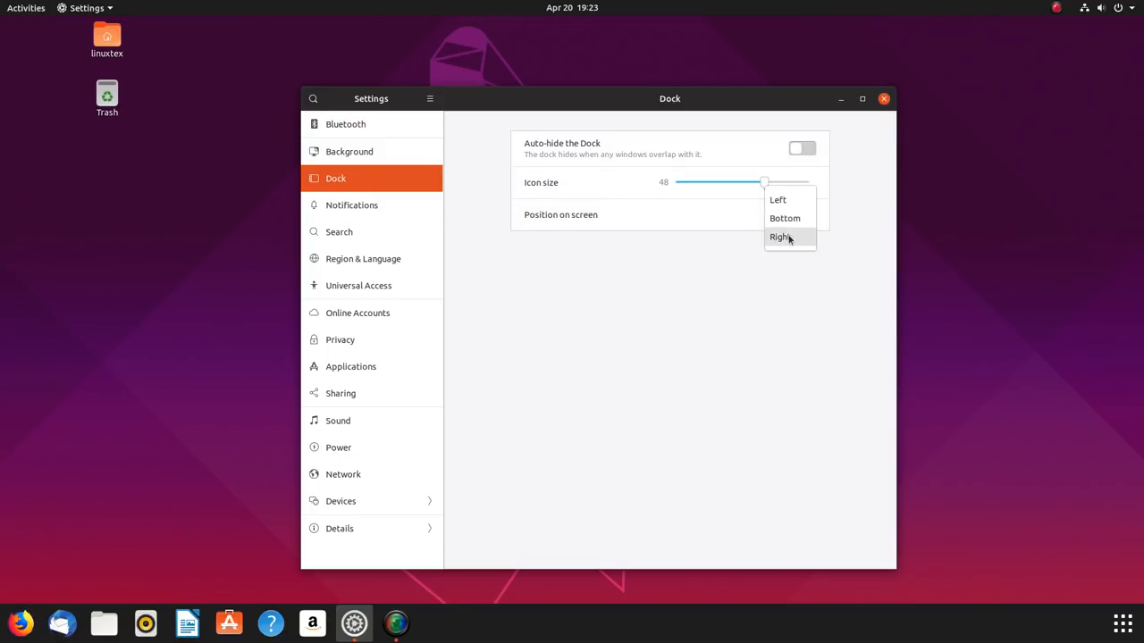
pyautogui.click(780, 237)
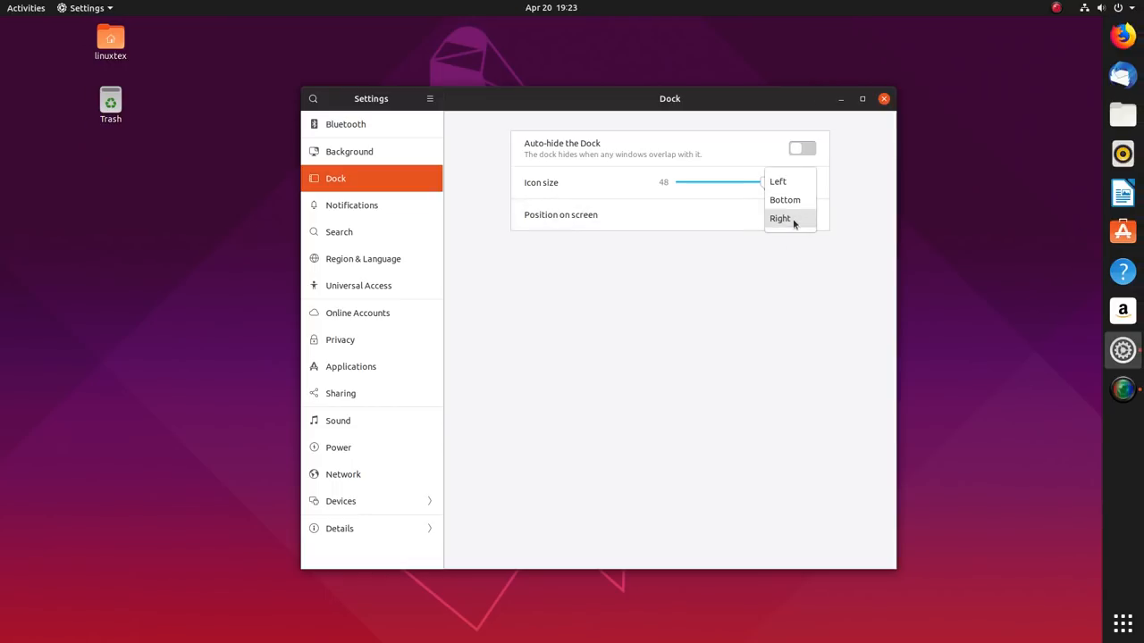
pyautogui.click(777, 181)
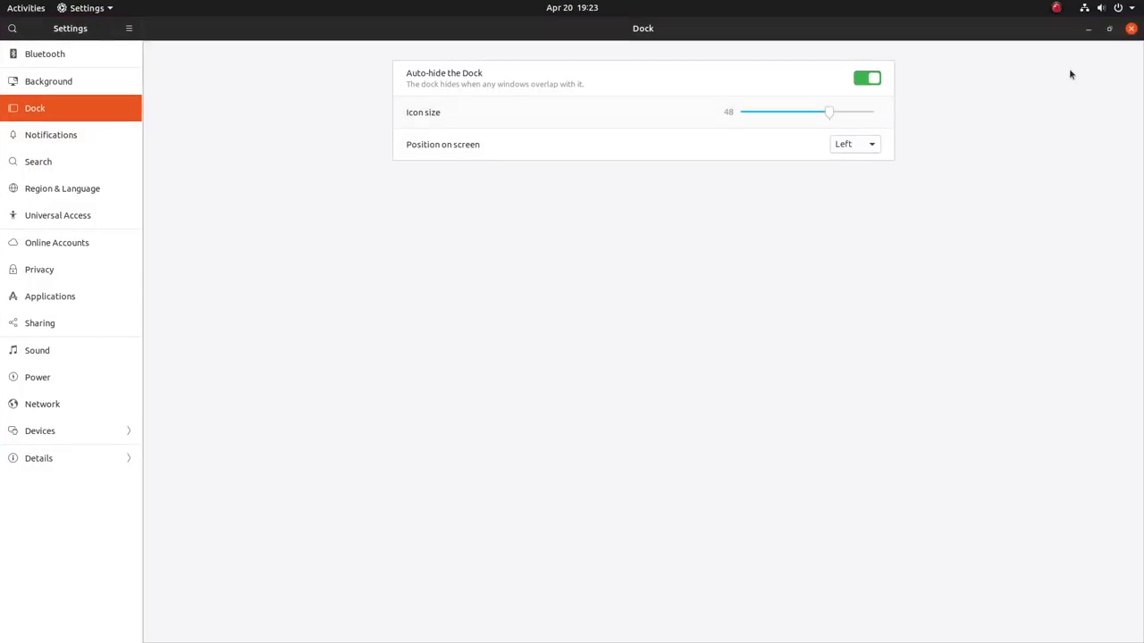
pyautogui.moveTo(5, 268)
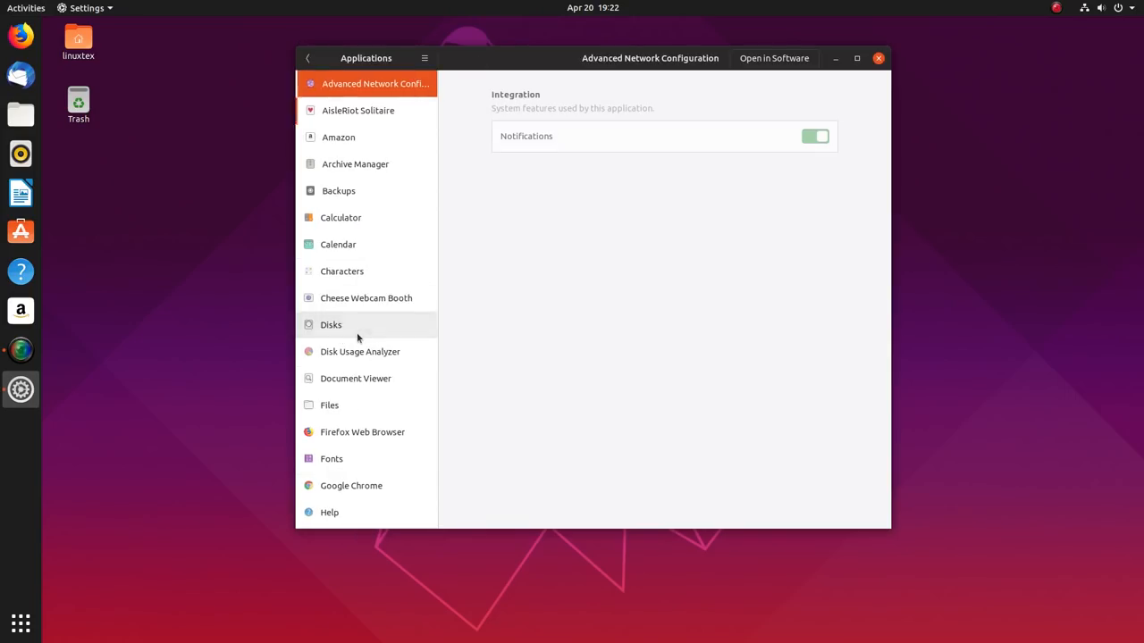
# - Review AisleRiot, Amazon, Firefox and Fonts app settings, toggling Amazon's notification permission
pyautogui.click(356, 109)
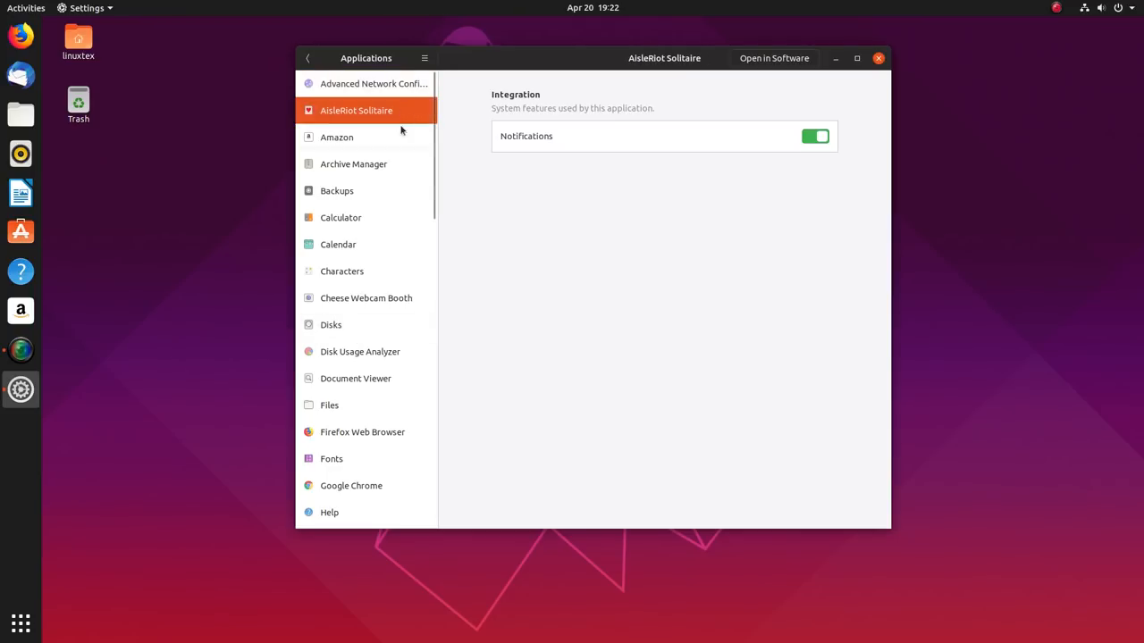
pyautogui.click(814, 135)
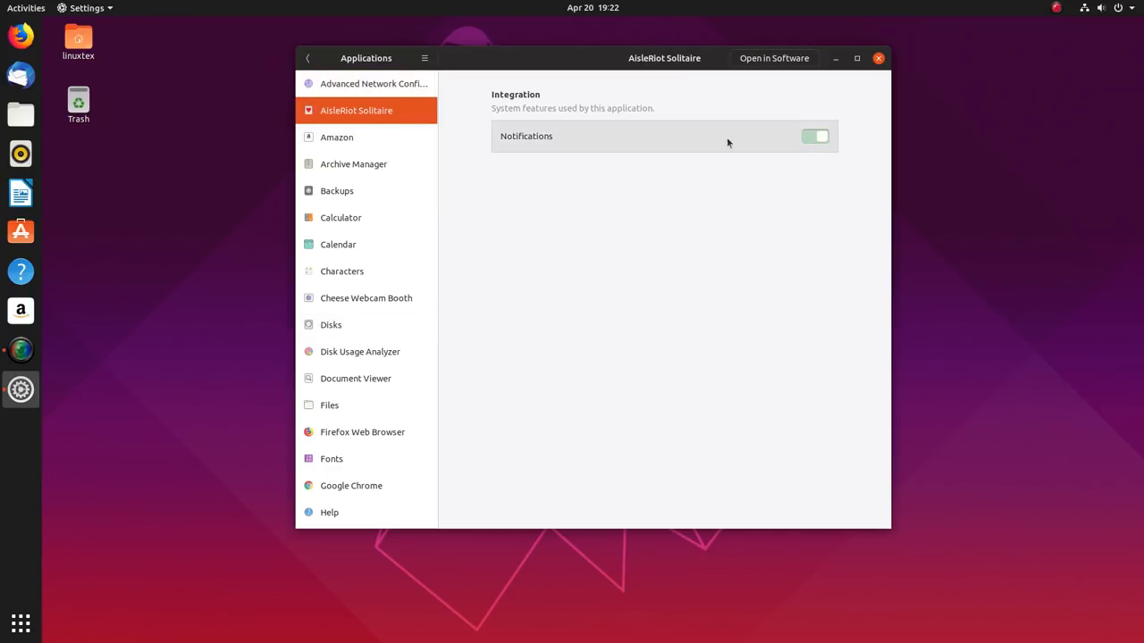
pyautogui.click(337, 137)
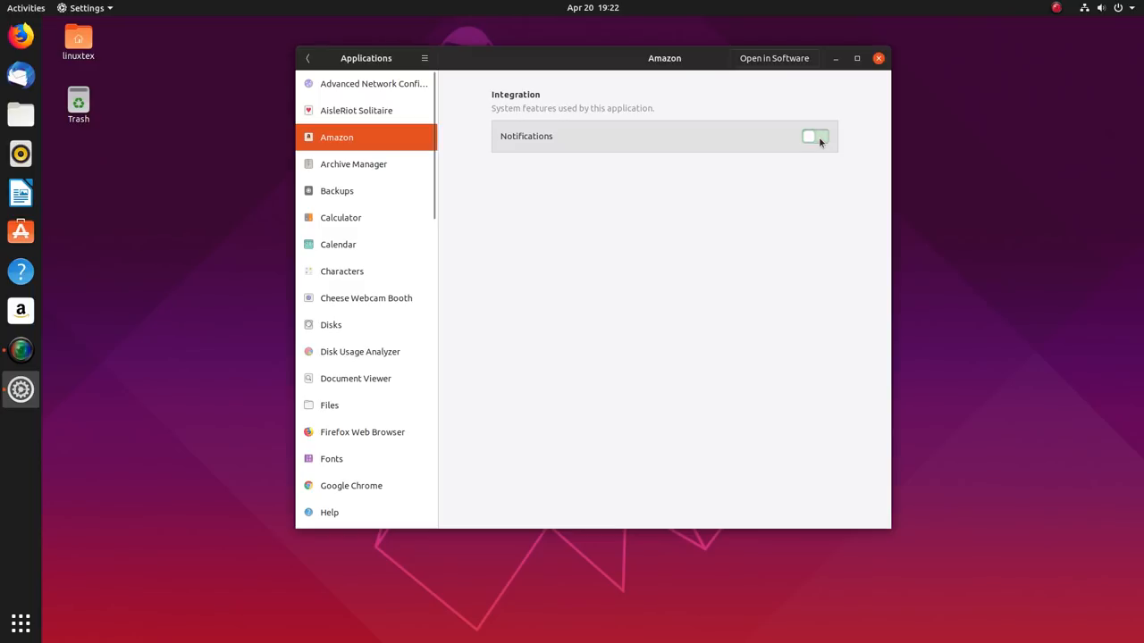
pyautogui.click(814, 136)
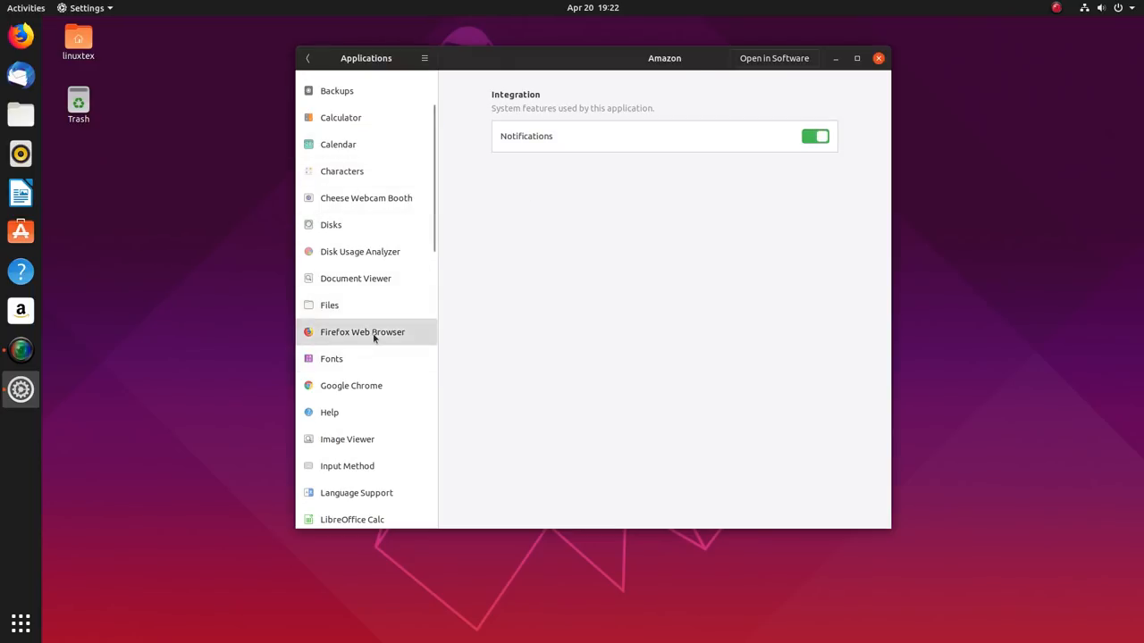
pyautogui.click(362, 331)
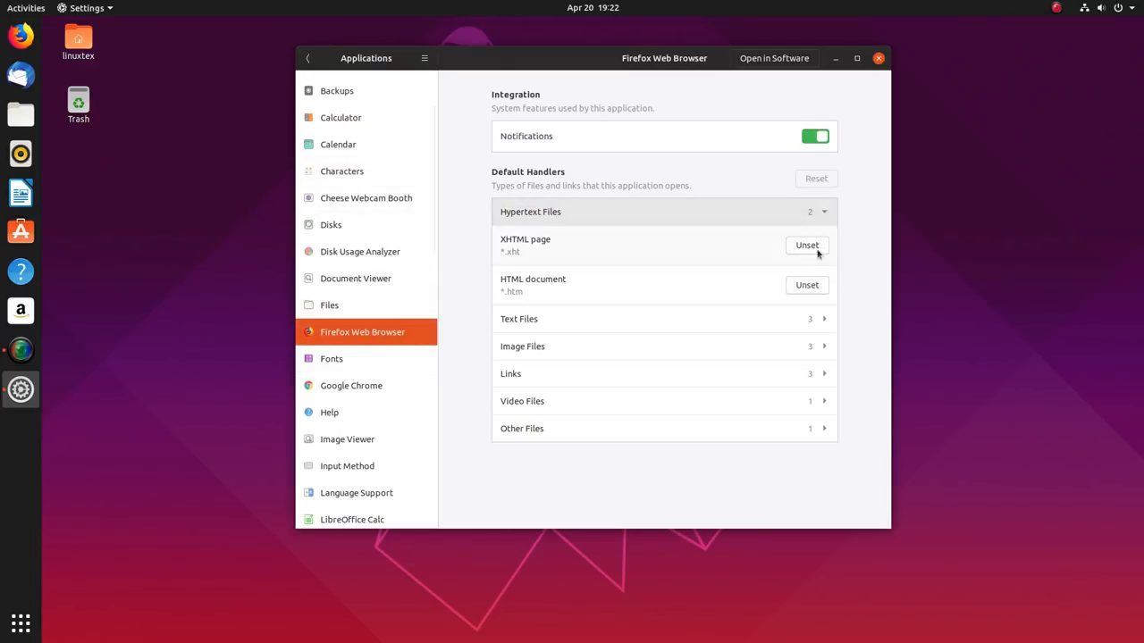
pyautogui.moveTo(818, 221)
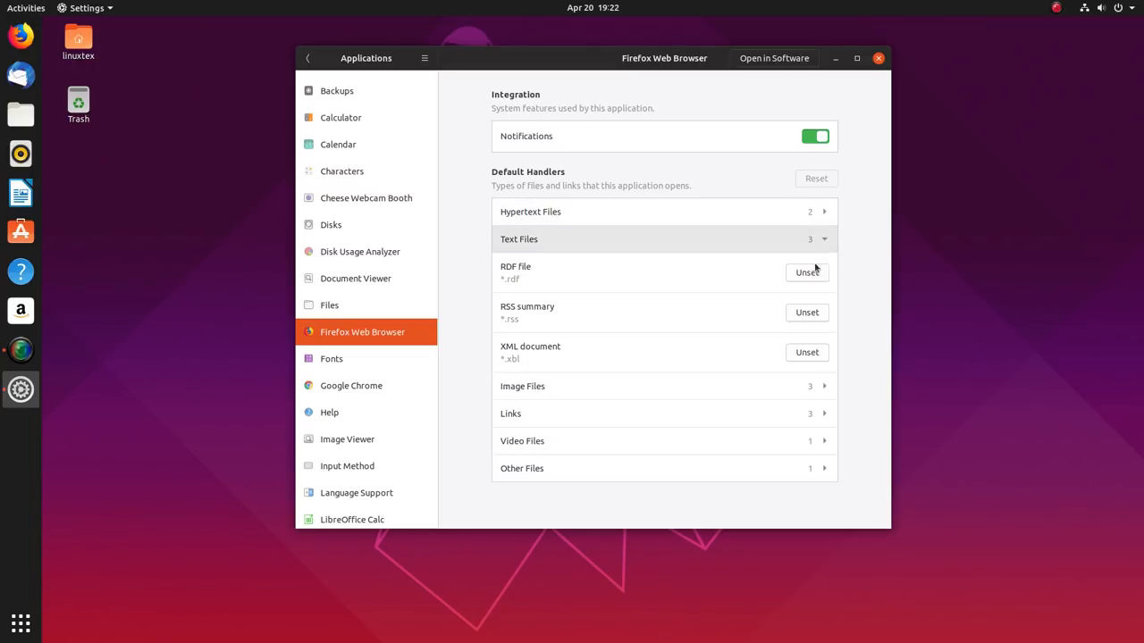
pyautogui.moveTo(381, 353)
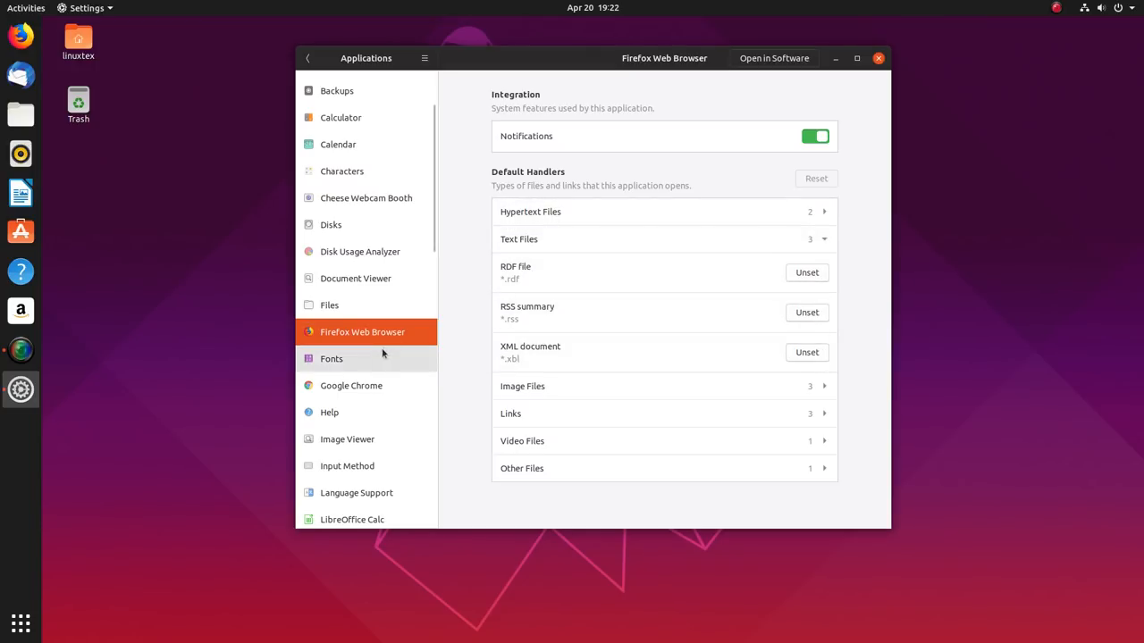
pyautogui.click(331, 358)
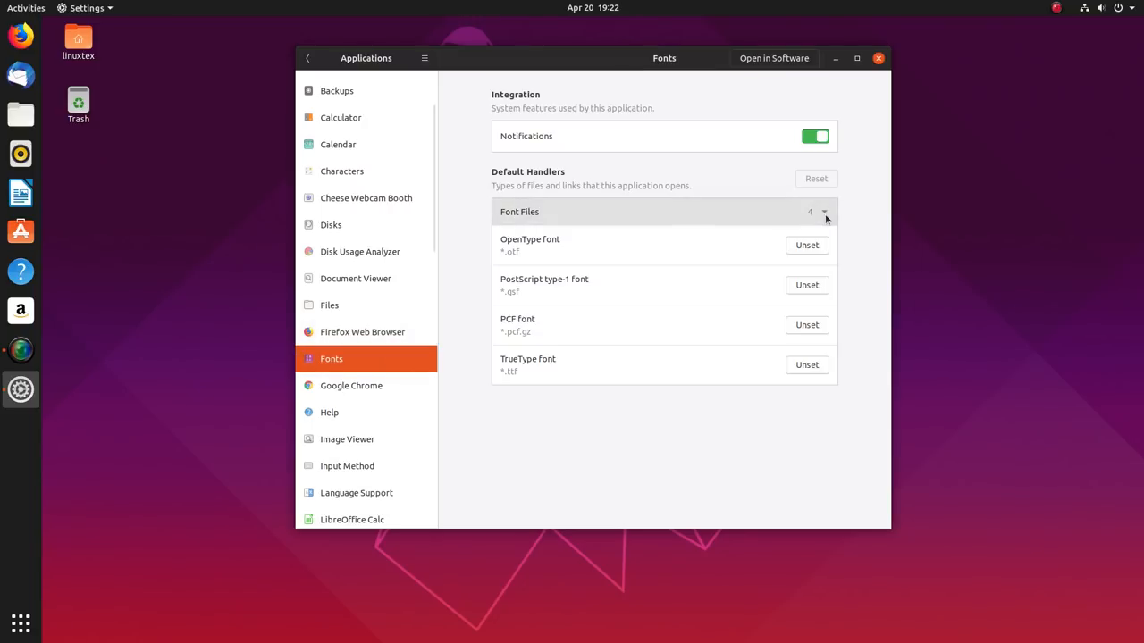
pyautogui.moveTo(365, 304)
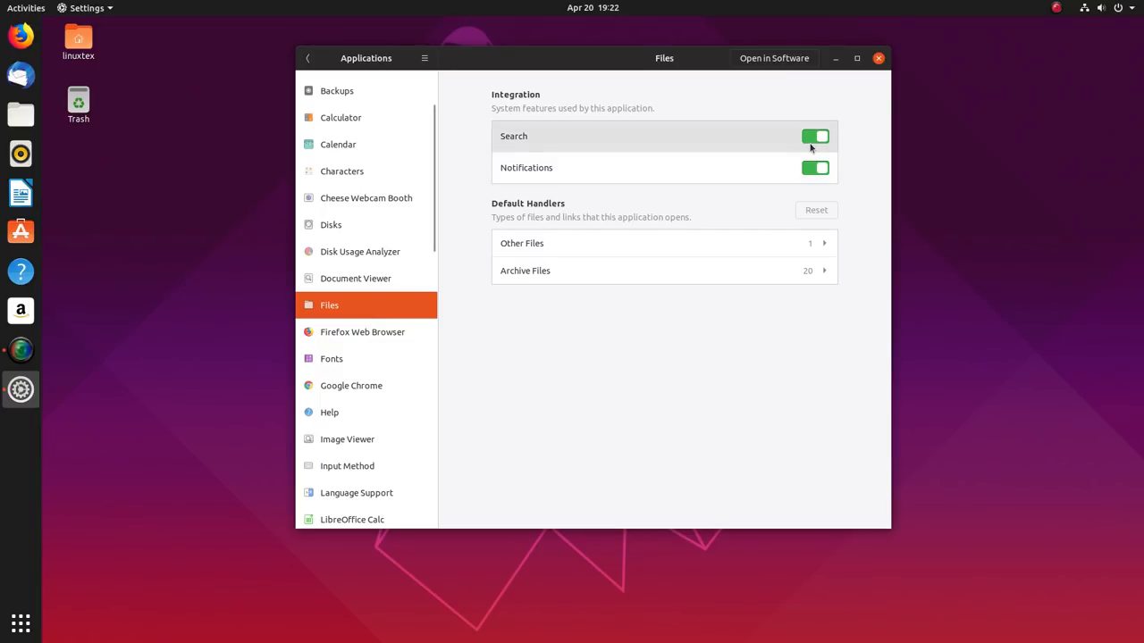
pyautogui.moveTo(814, 168)
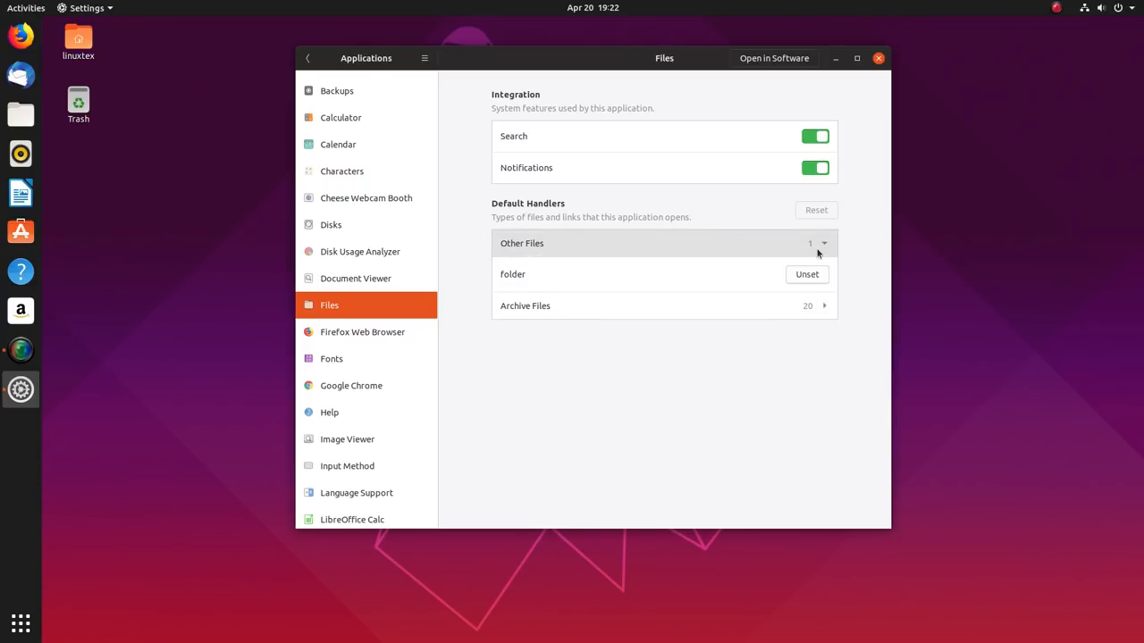
# - Review Firefox, Google Chrome and Mines app settings and their default handlers
pyautogui.click(362, 331)
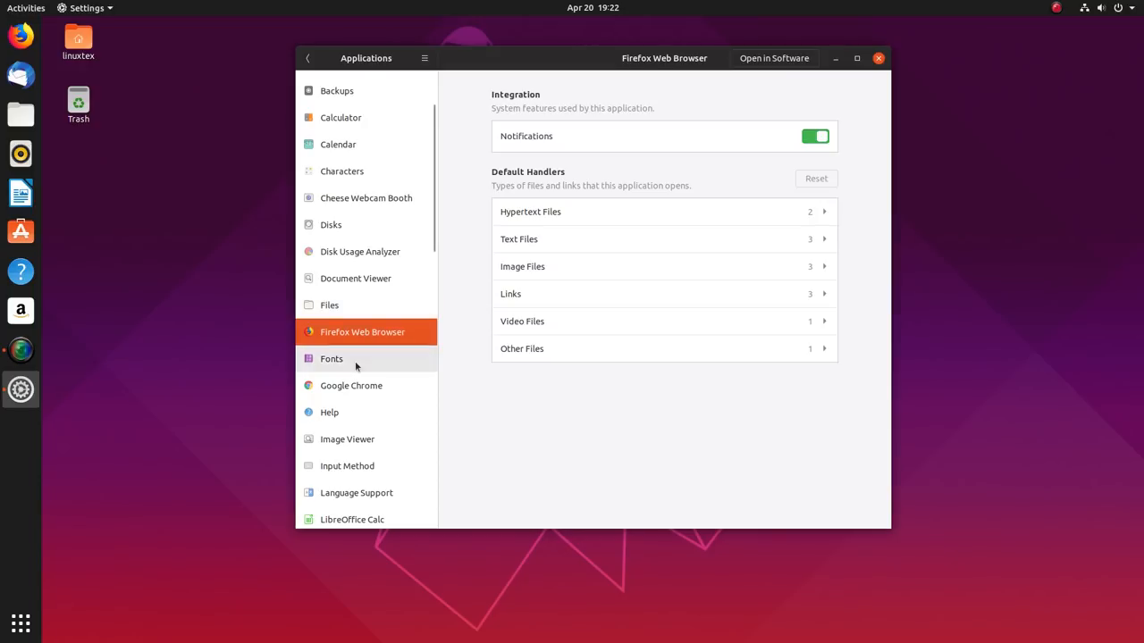
pyautogui.click(350, 385)
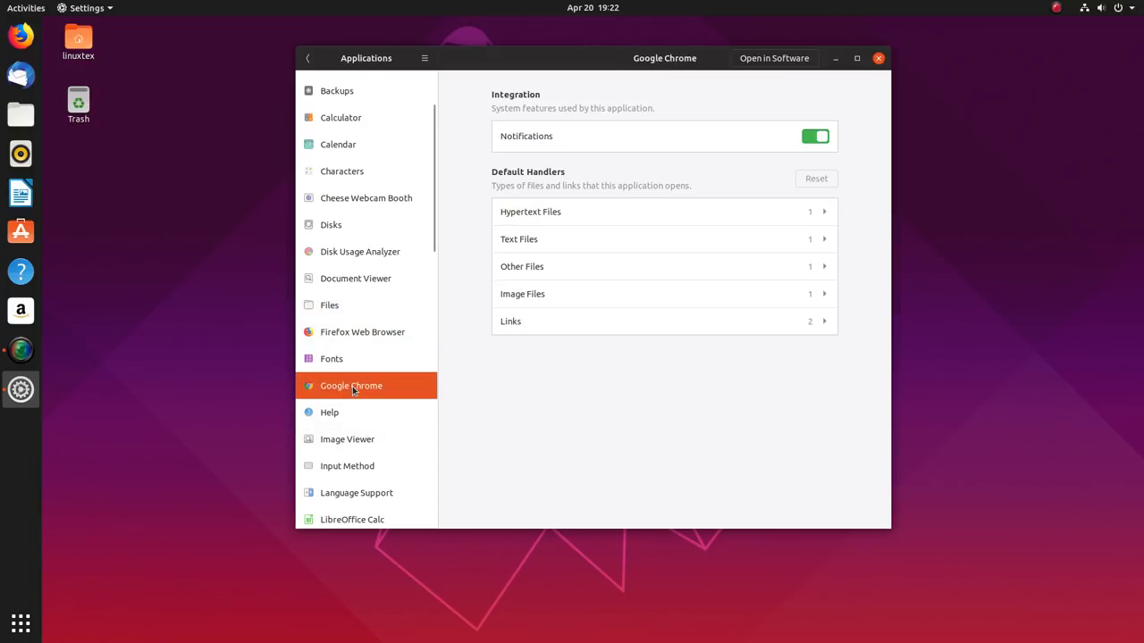
pyautogui.scroll(-3)
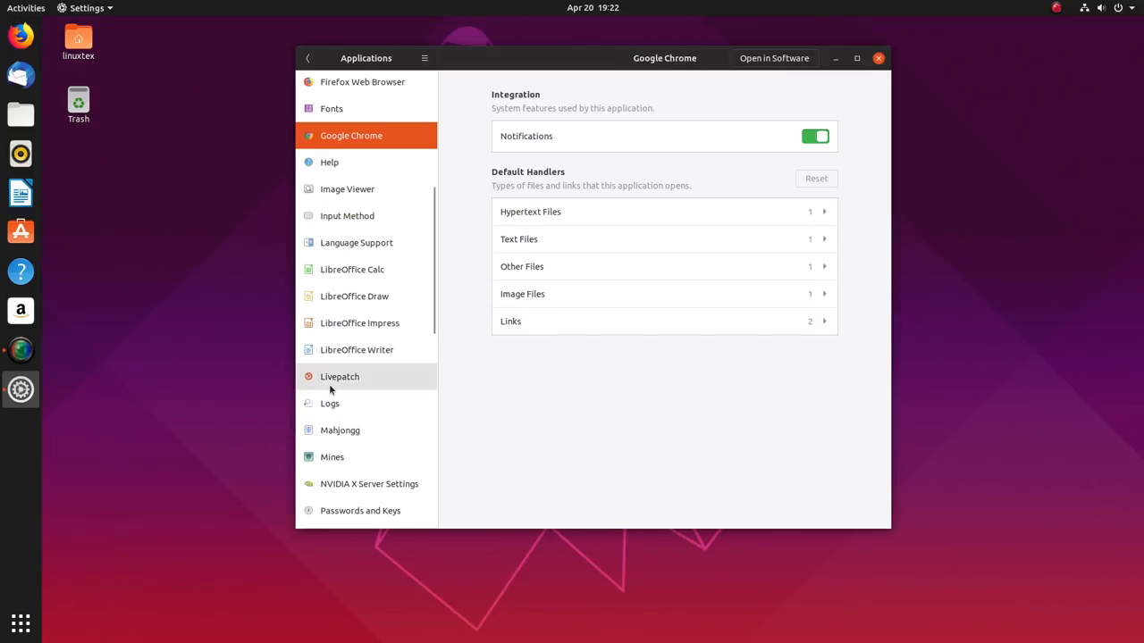
pyautogui.click(332, 457)
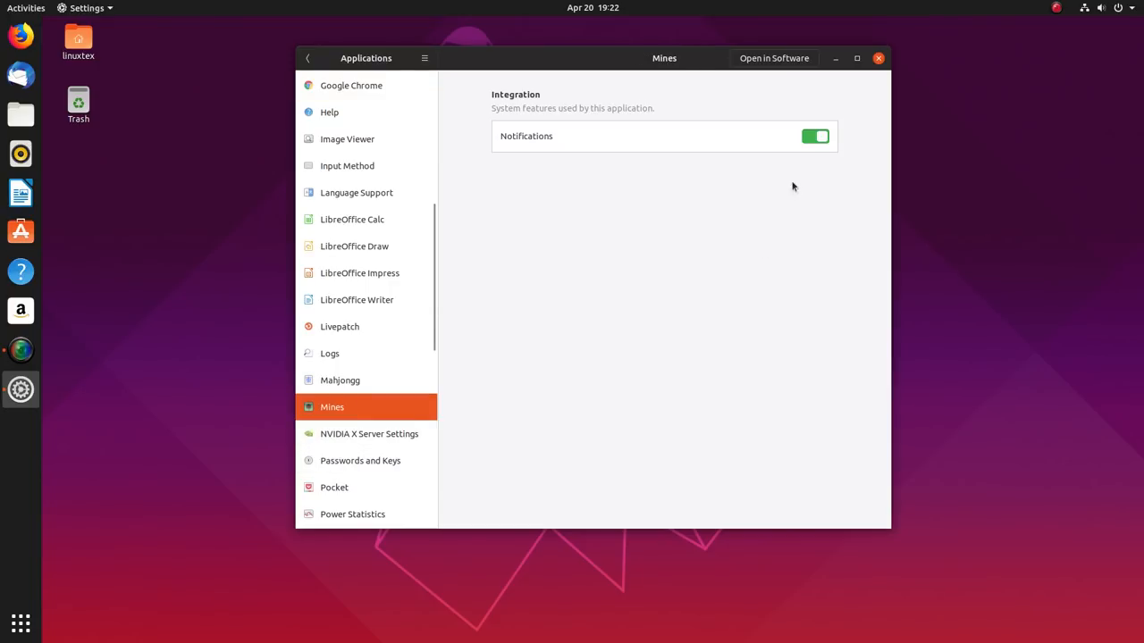
pyautogui.click(773, 58)
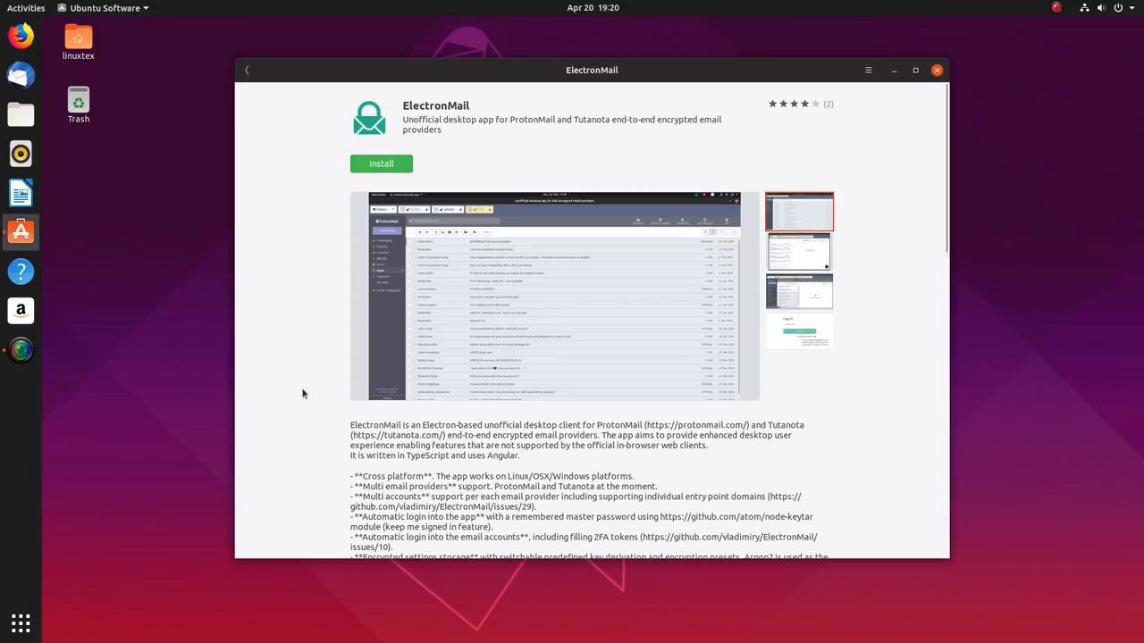
# - View ElectronMail's screenshots, then move to the ElectronPlayer snap's details page
pyautogui.scroll(-3)
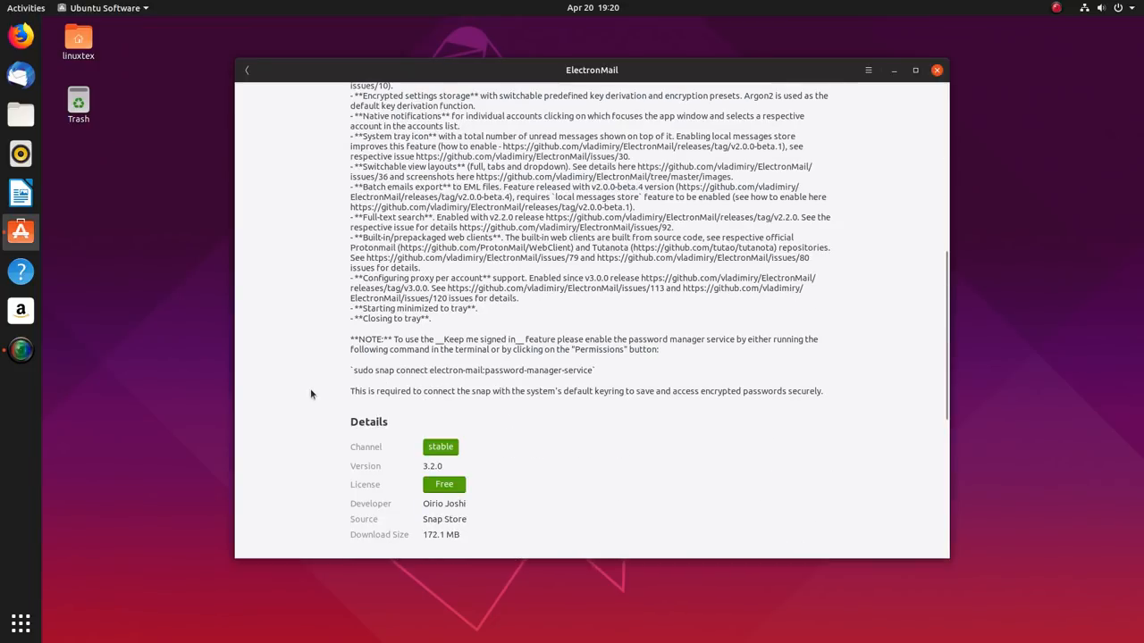
pyautogui.doubleClick(444, 519)
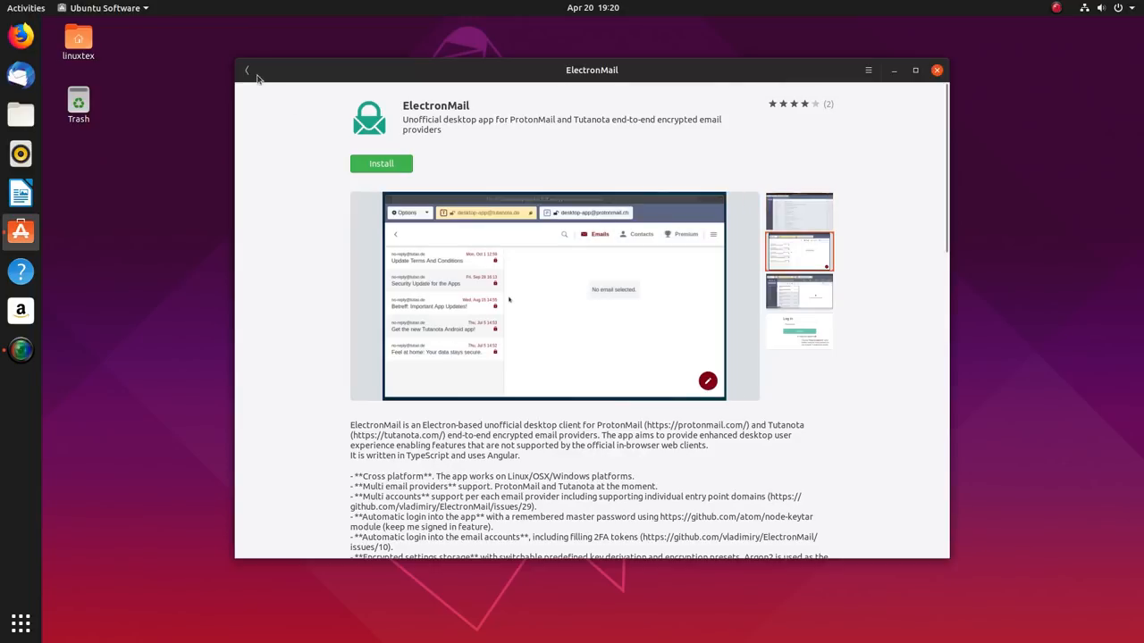
pyautogui.click(248, 70)
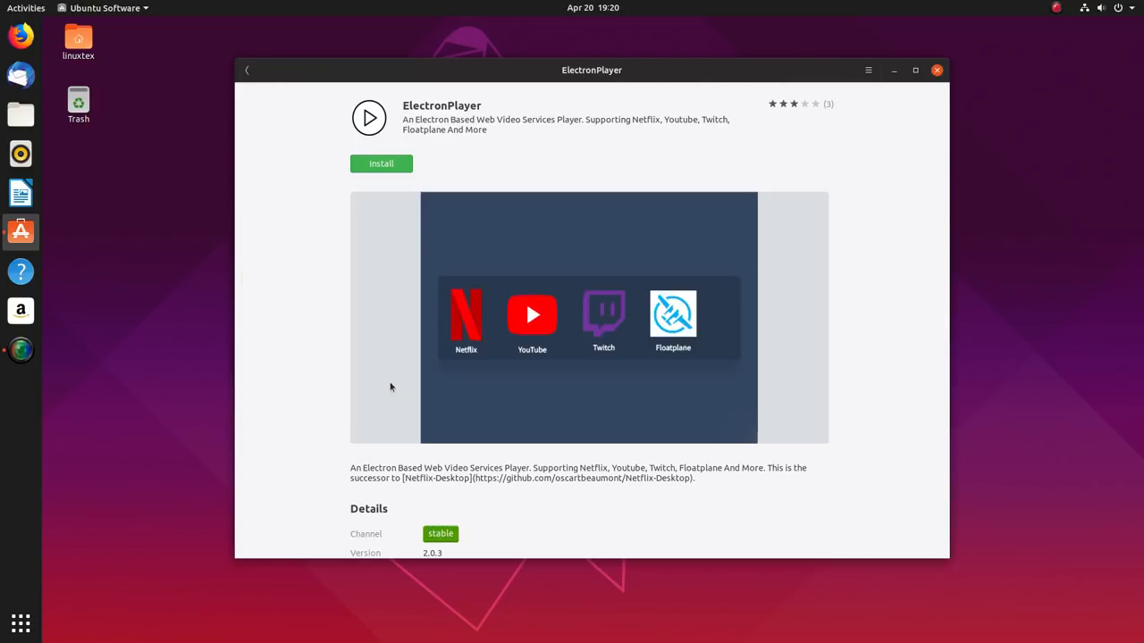
pyautogui.scroll(-3)
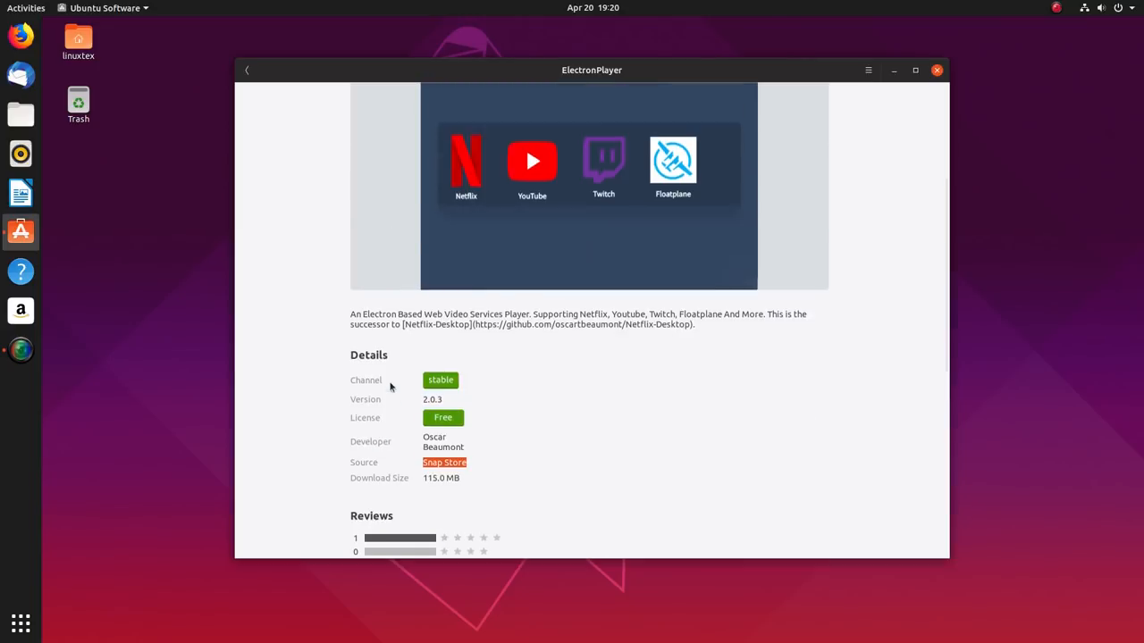
pyautogui.scroll(3)
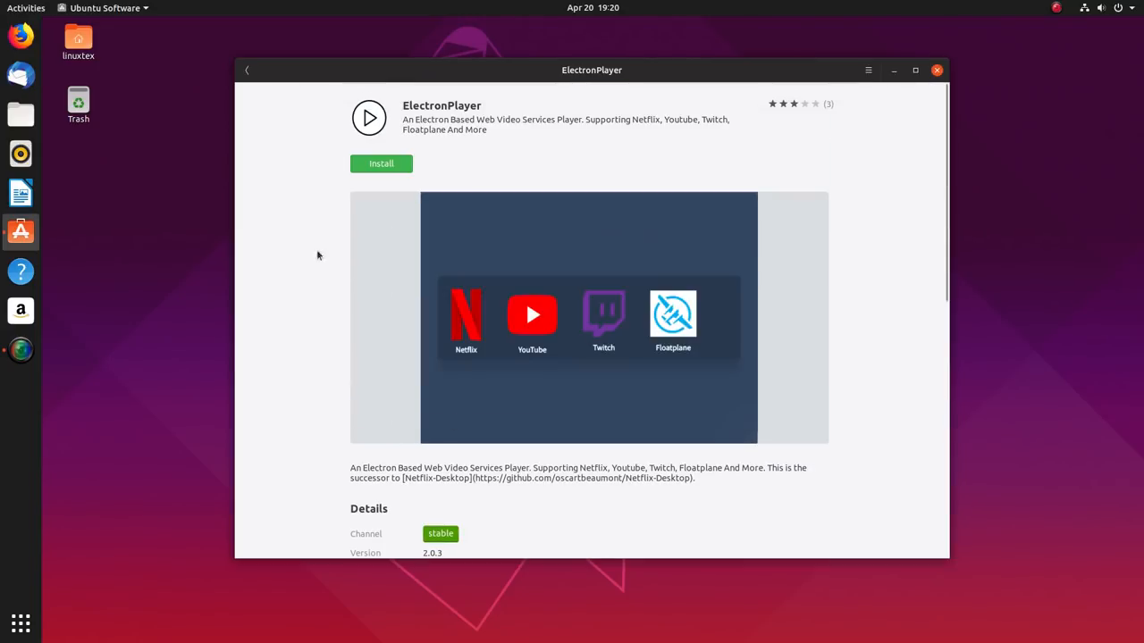
# - View the MuseScore page, then Live For Speed's details and screenshots
pyautogui.click(247, 70)
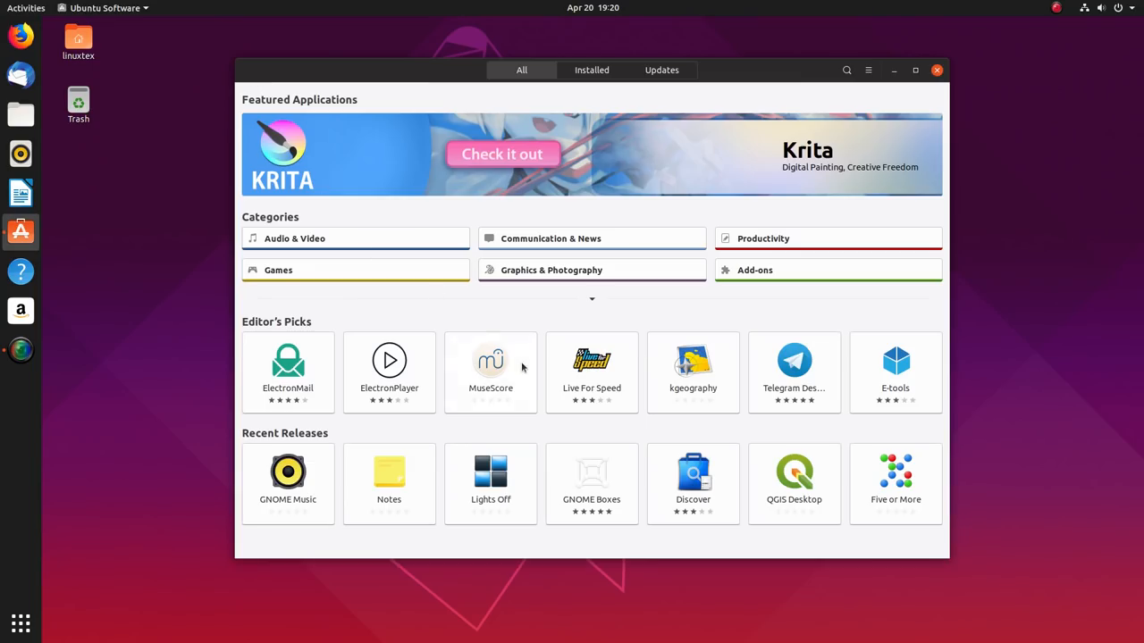
pyautogui.click(490, 366)
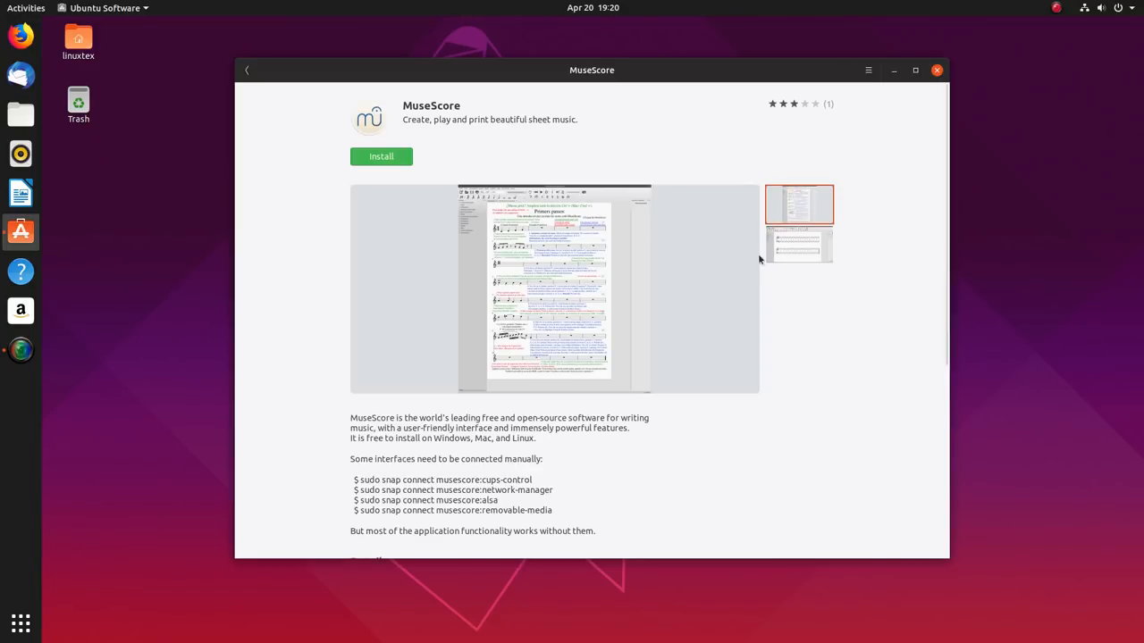
pyautogui.click(247, 70)
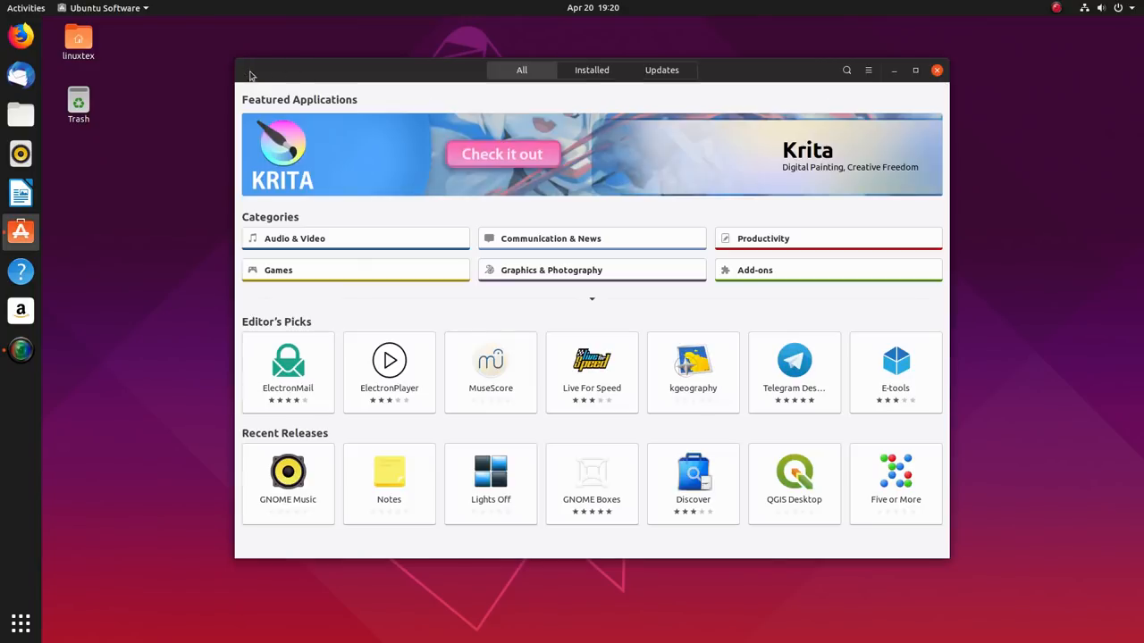
pyautogui.click(592, 373)
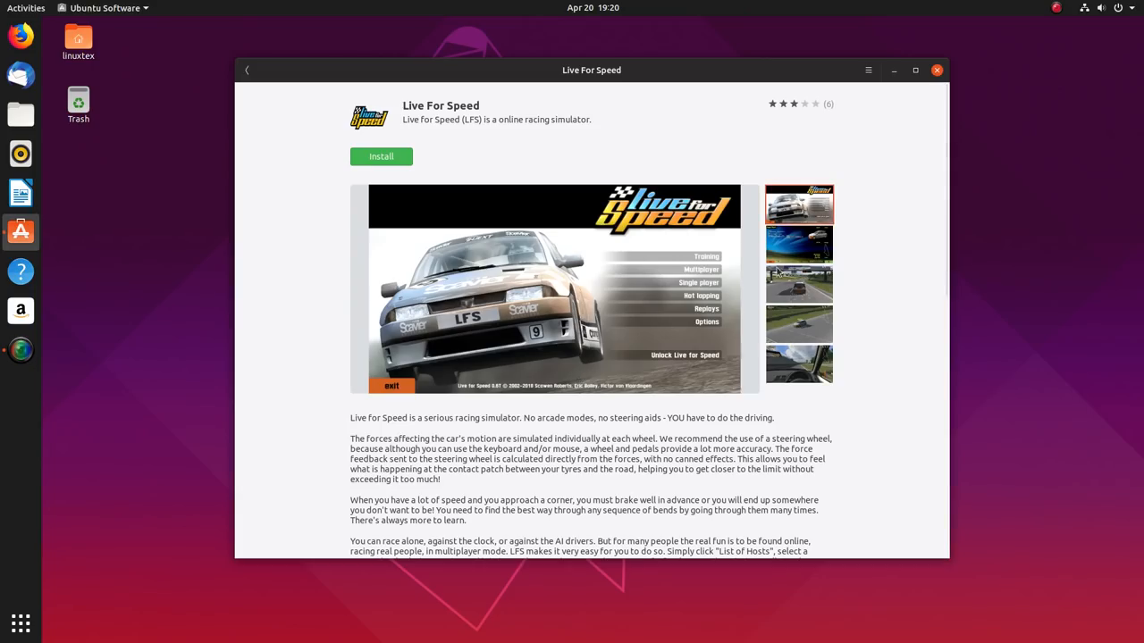
pyautogui.click(798, 285)
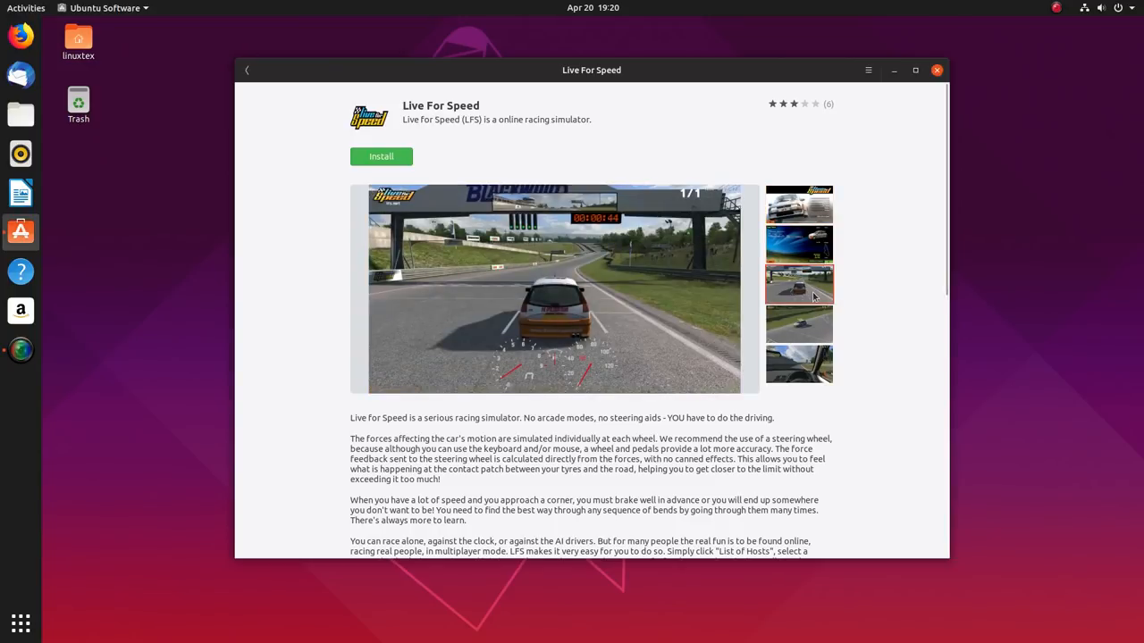
pyautogui.moveTo(803, 320)
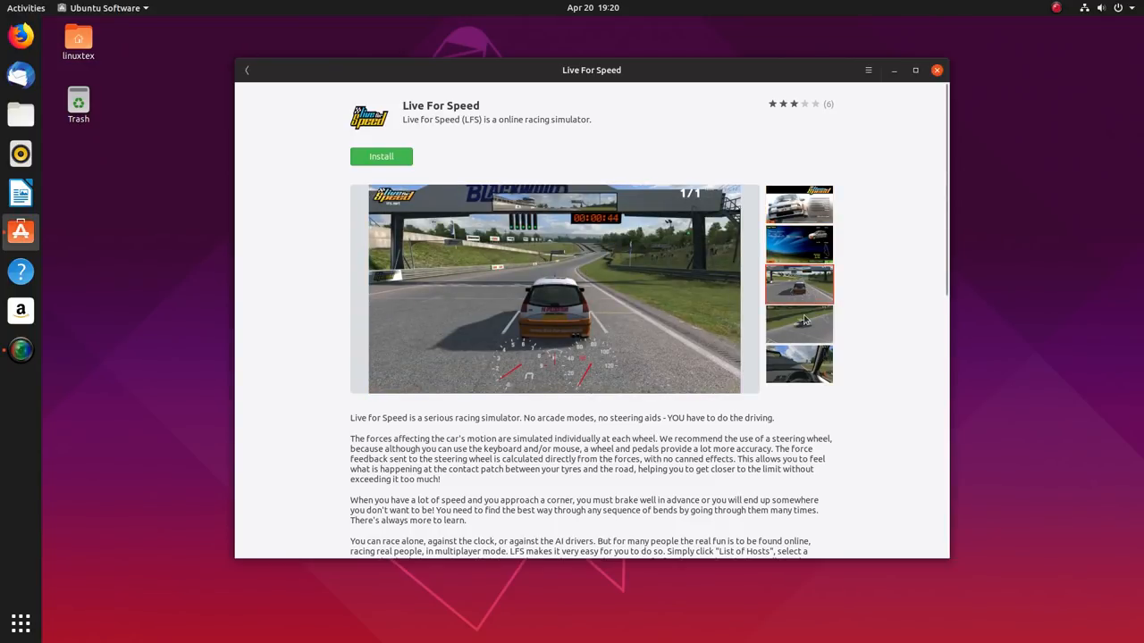
pyautogui.scroll(-3)
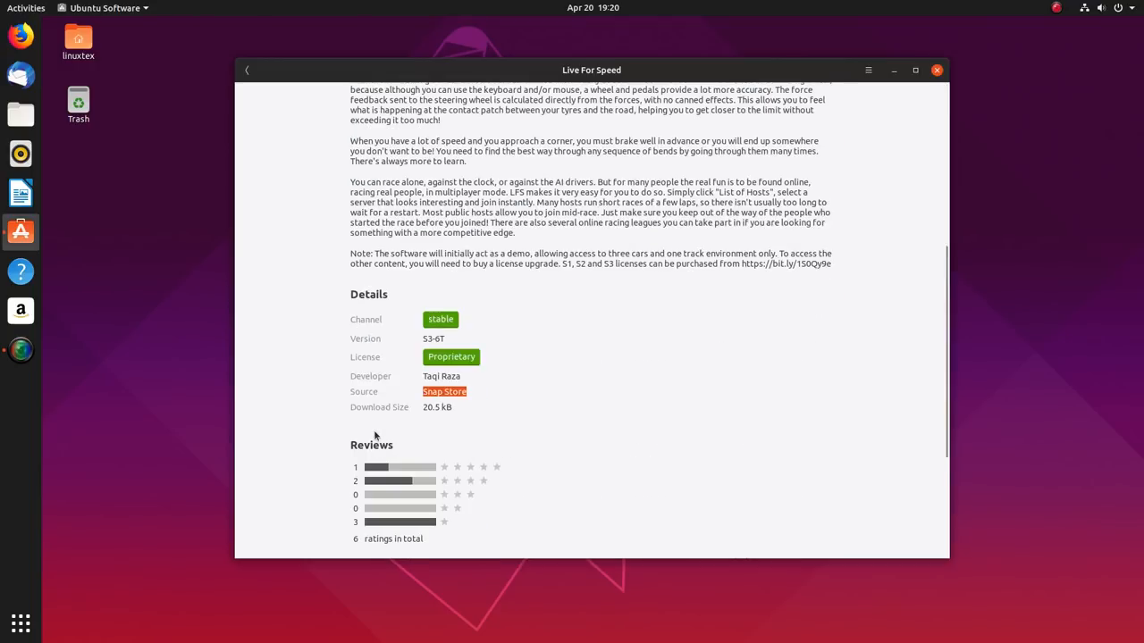
# - View kgeography's page, return to the front page and pick Telegram from Editor's Picks
pyautogui.click(247, 69)
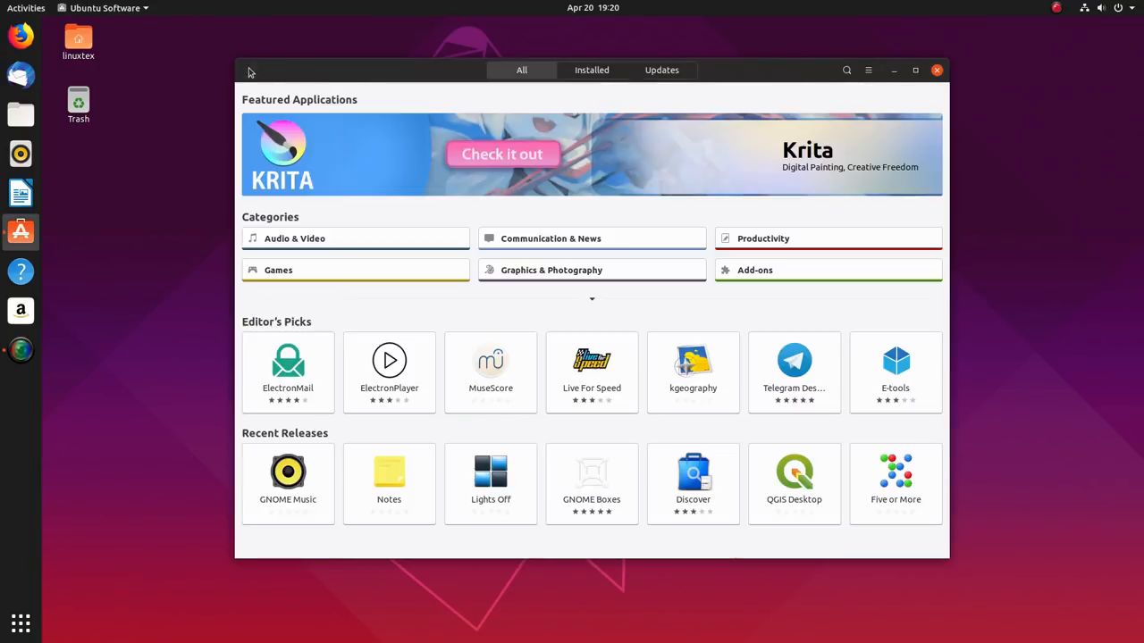
pyautogui.click(692, 372)
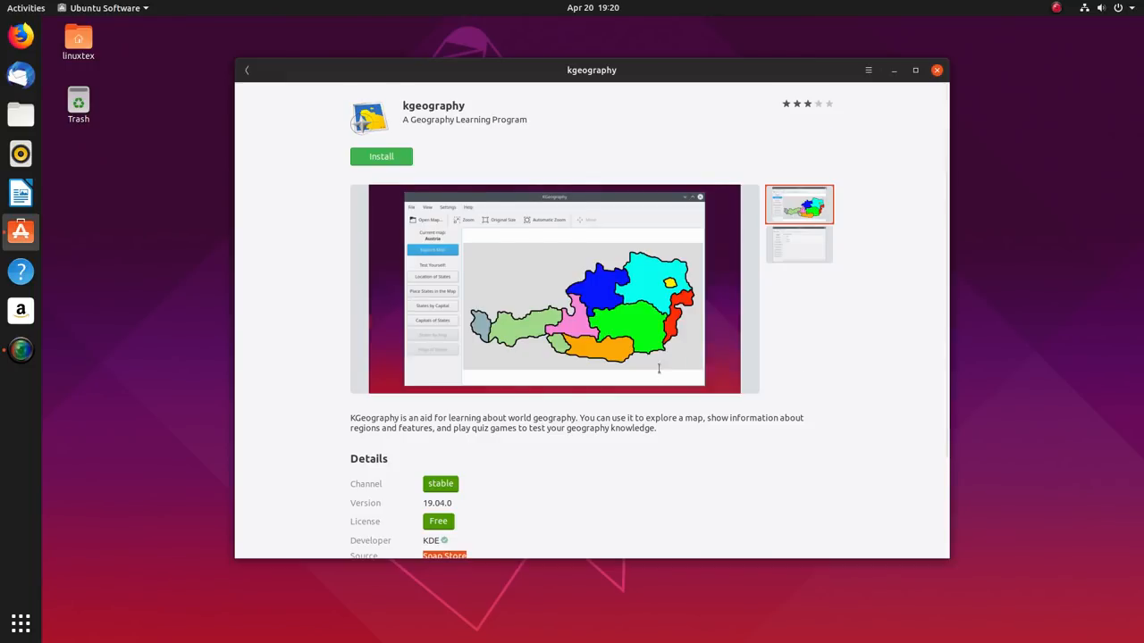
pyautogui.click(248, 70)
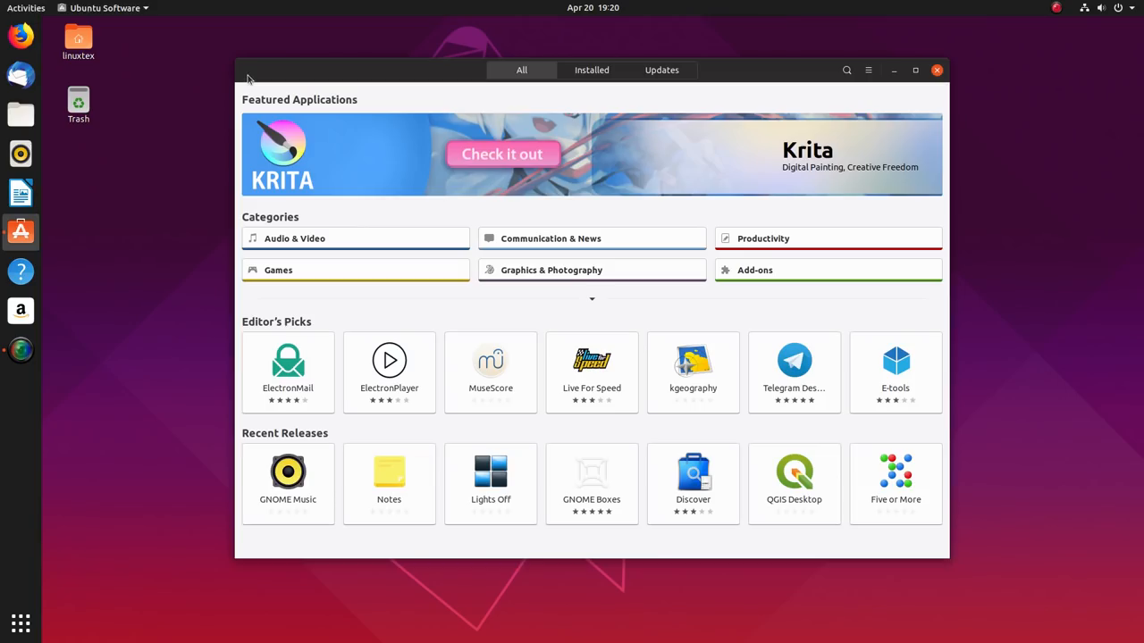
pyautogui.moveTo(822, 399)
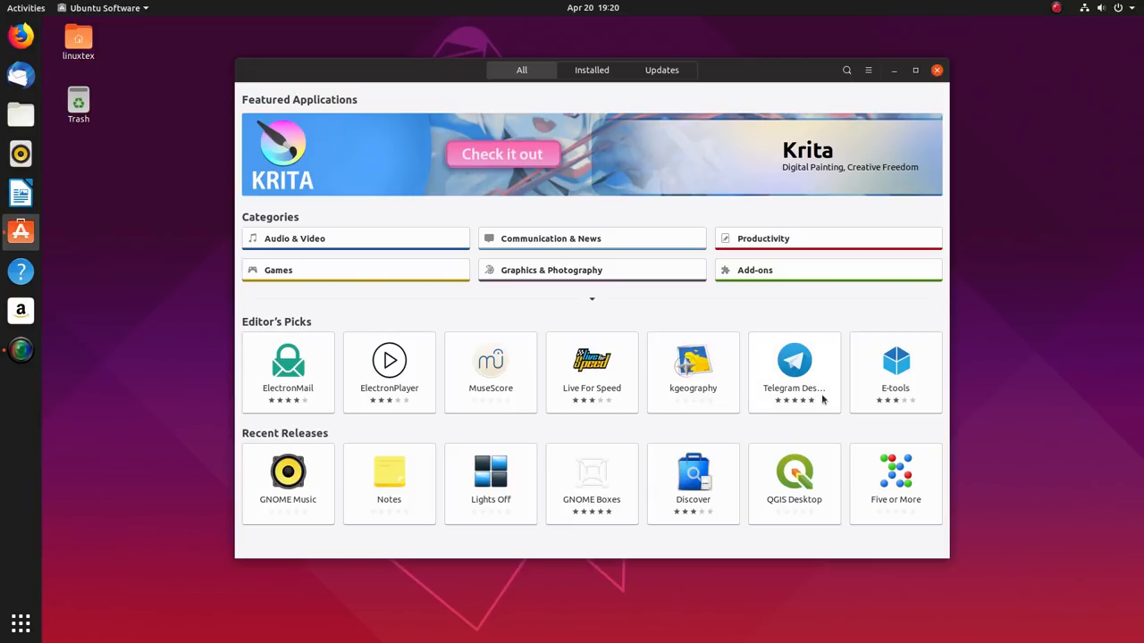
pyautogui.click(895, 373)
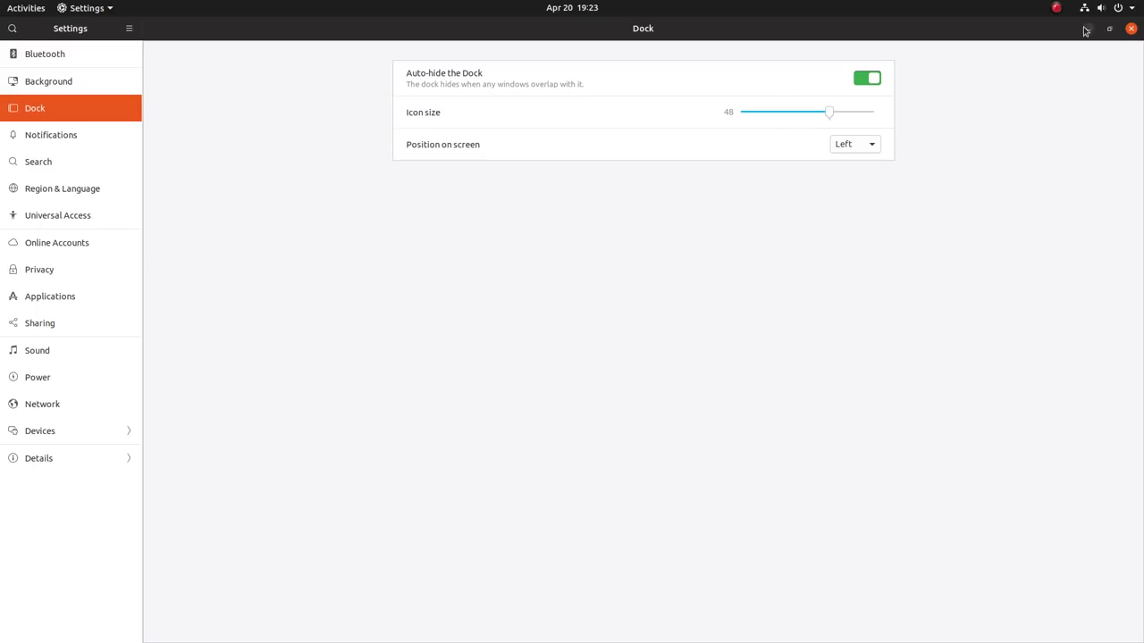
# - Turn dock auto-hide off and slide icon size down to 40, then back up to 46
pyautogui.click(1109, 28)
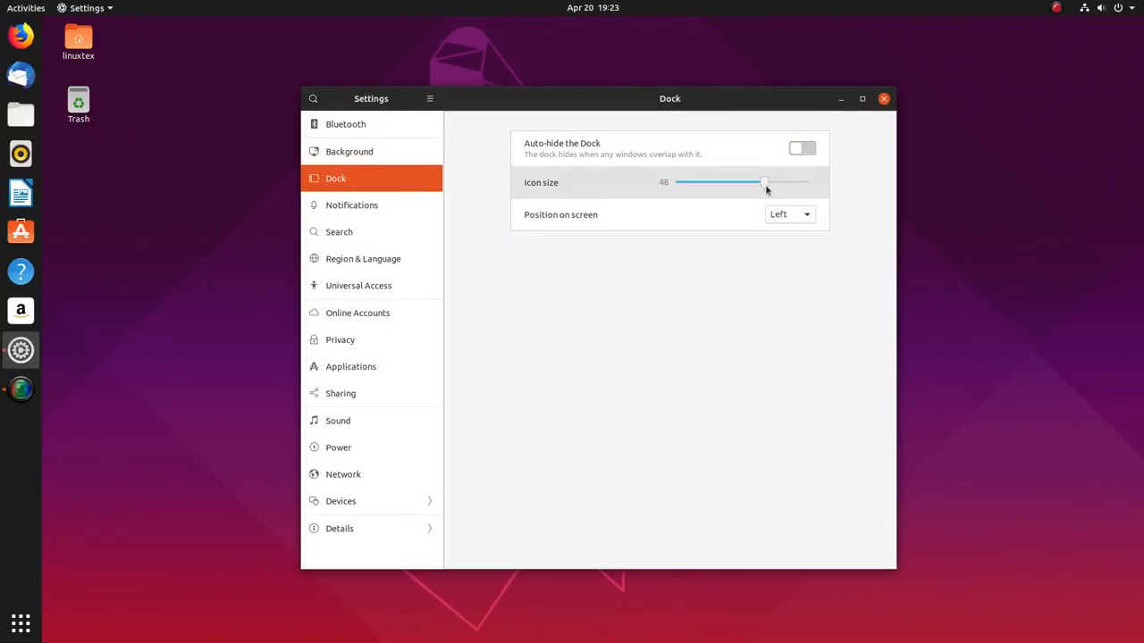
pyautogui.moveTo(764, 183); pyautogui.dragTo(746, 183)
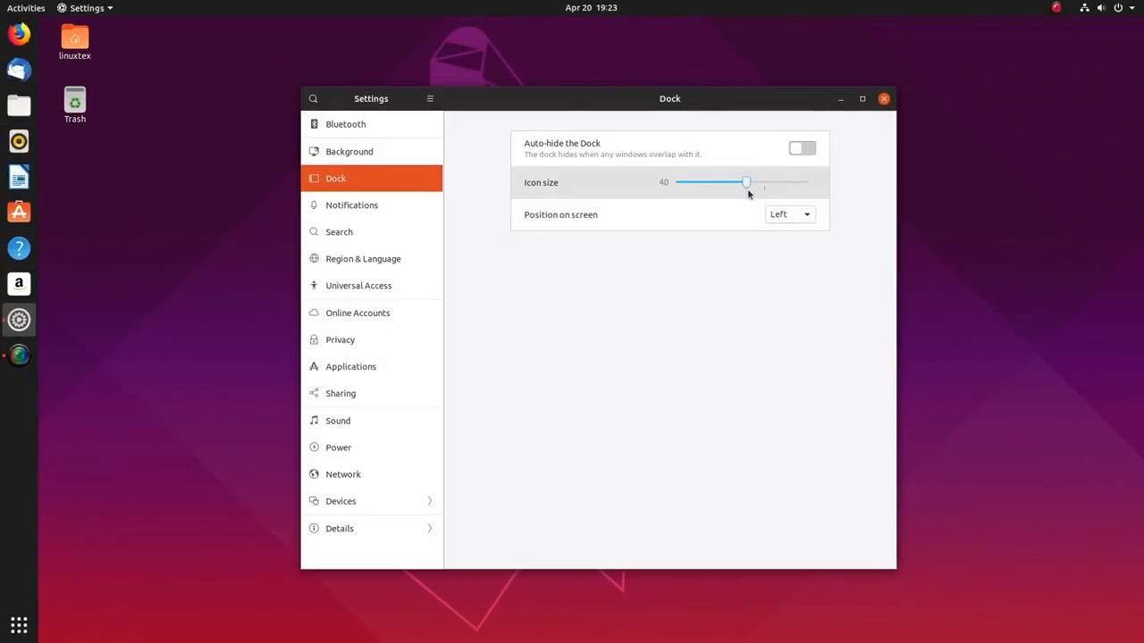
pyautogui.moveTo(746, 182); pyautogui.dragTo(764, 183)
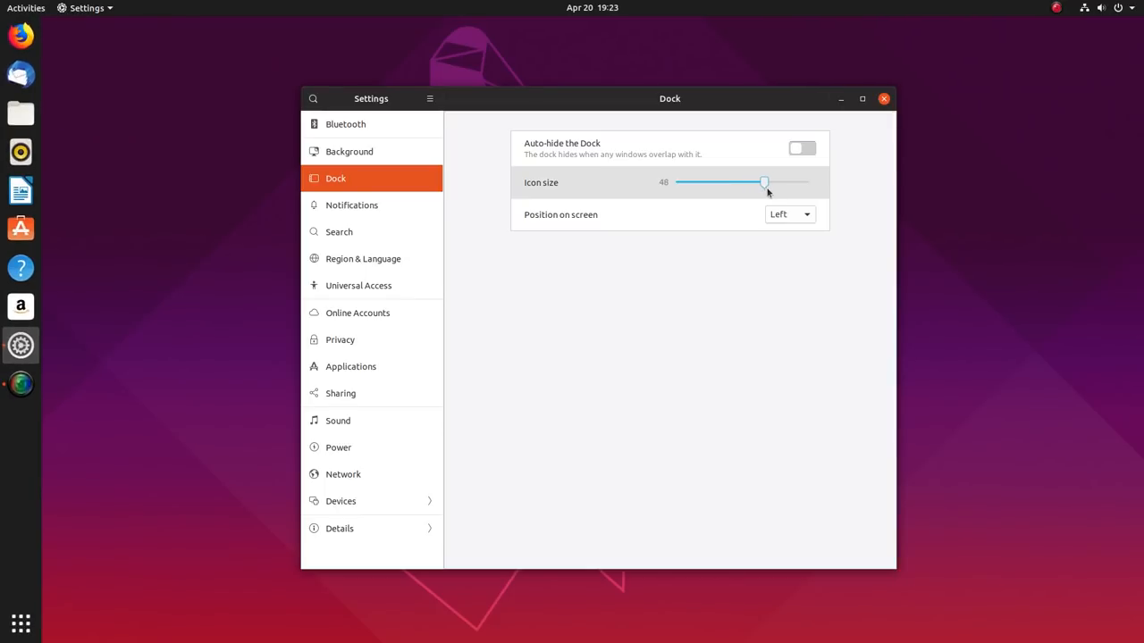
# - In Search settings, switch off results for Ubuntu Software, Calendar and the other listed apps
pyautogui.click(352, 204)
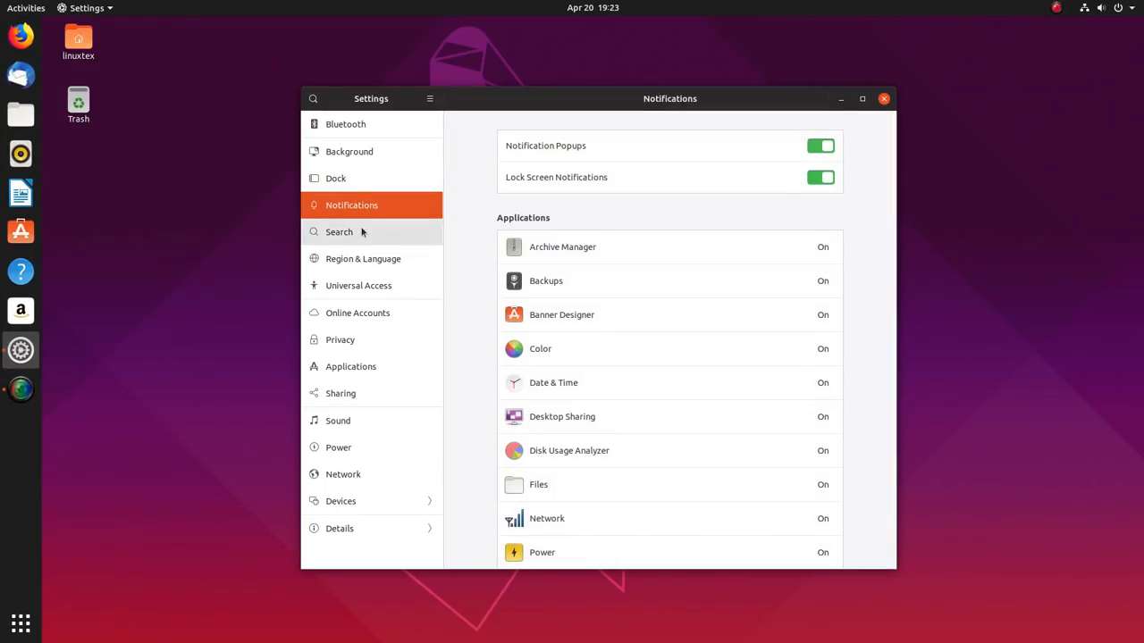
pyautogui.click(339, 231)
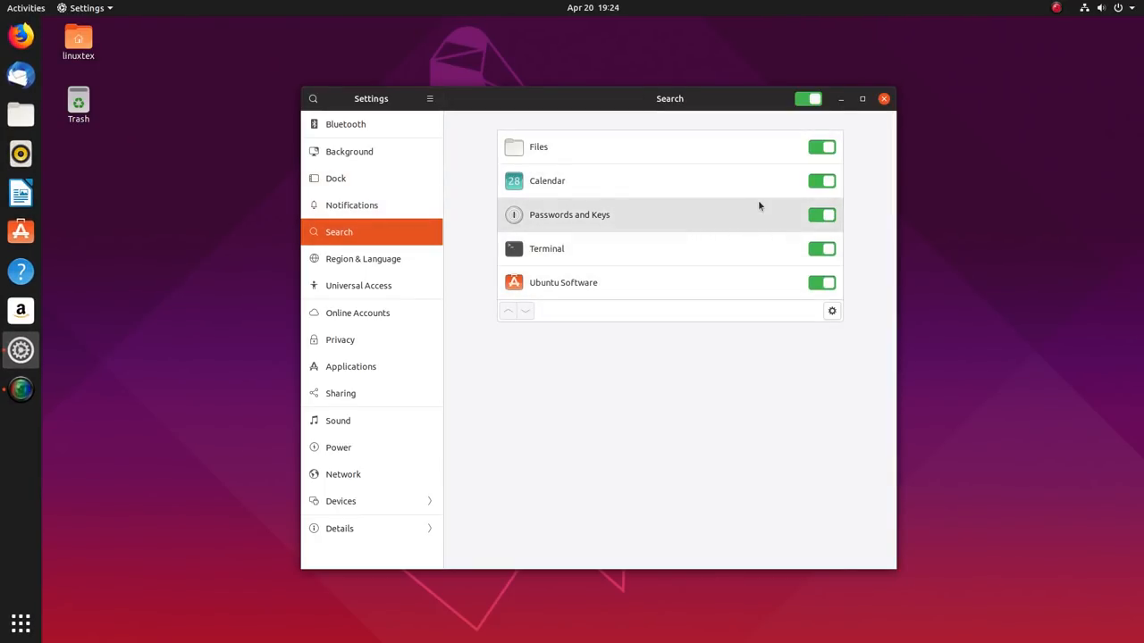
pyautogui.click(820, 282)
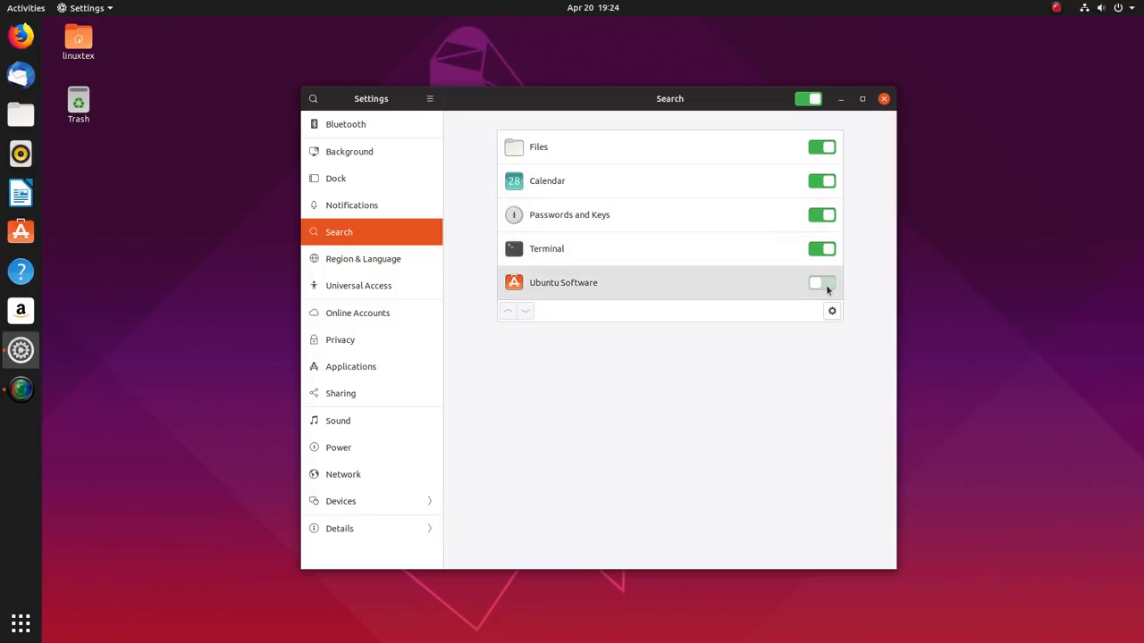
pyautogui.click(821, 147)
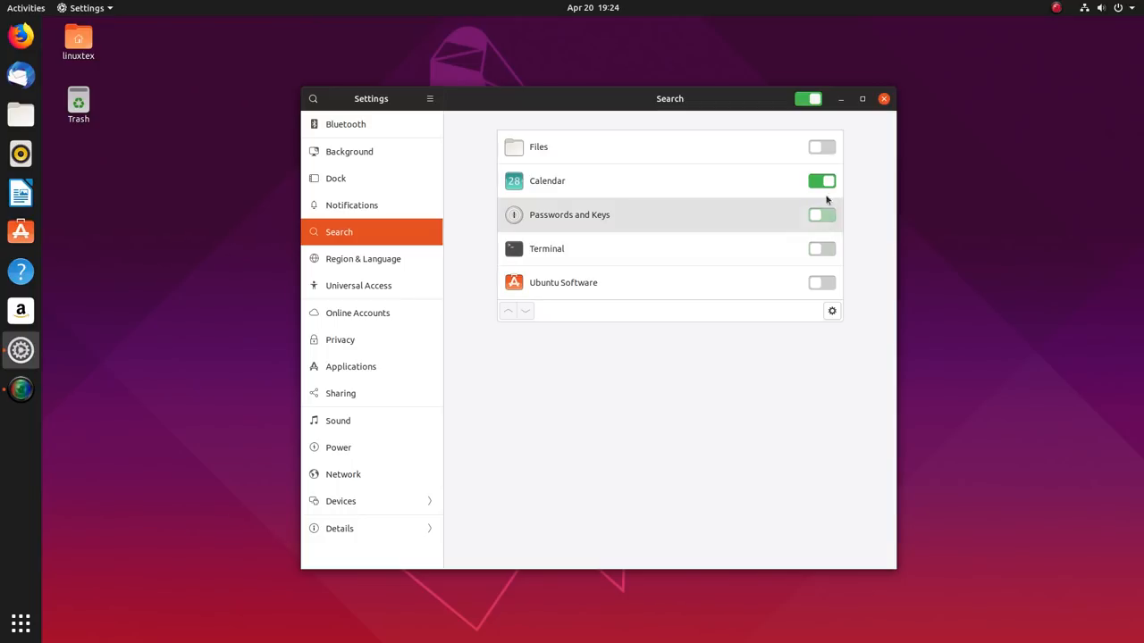
pyautogui.click(822, 180)
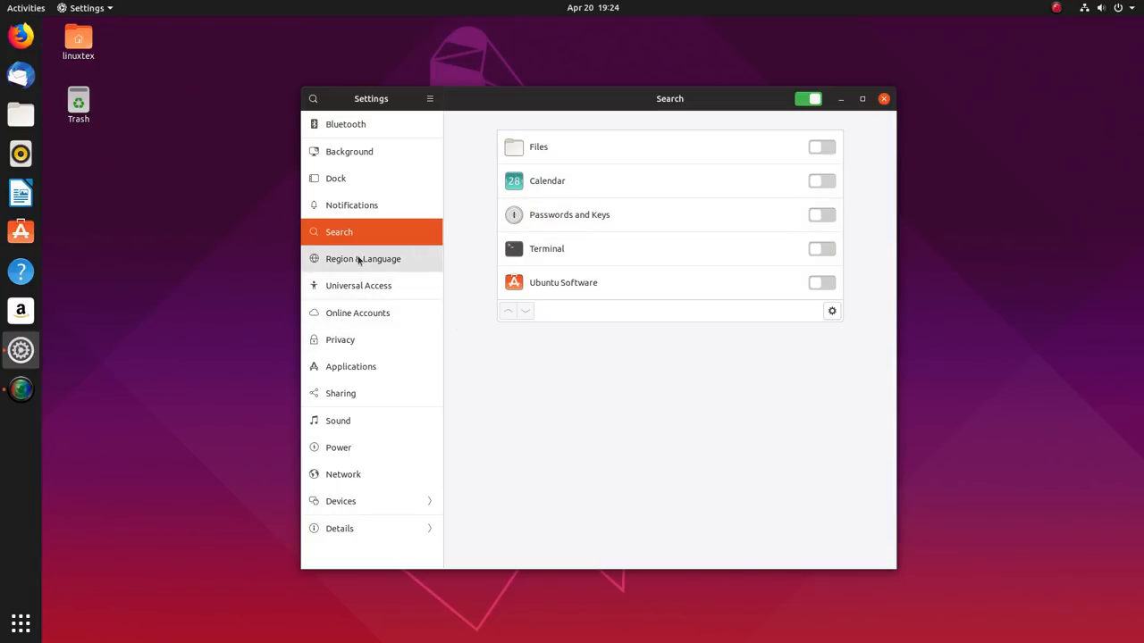
pyautogui.moveTo(364, 243)
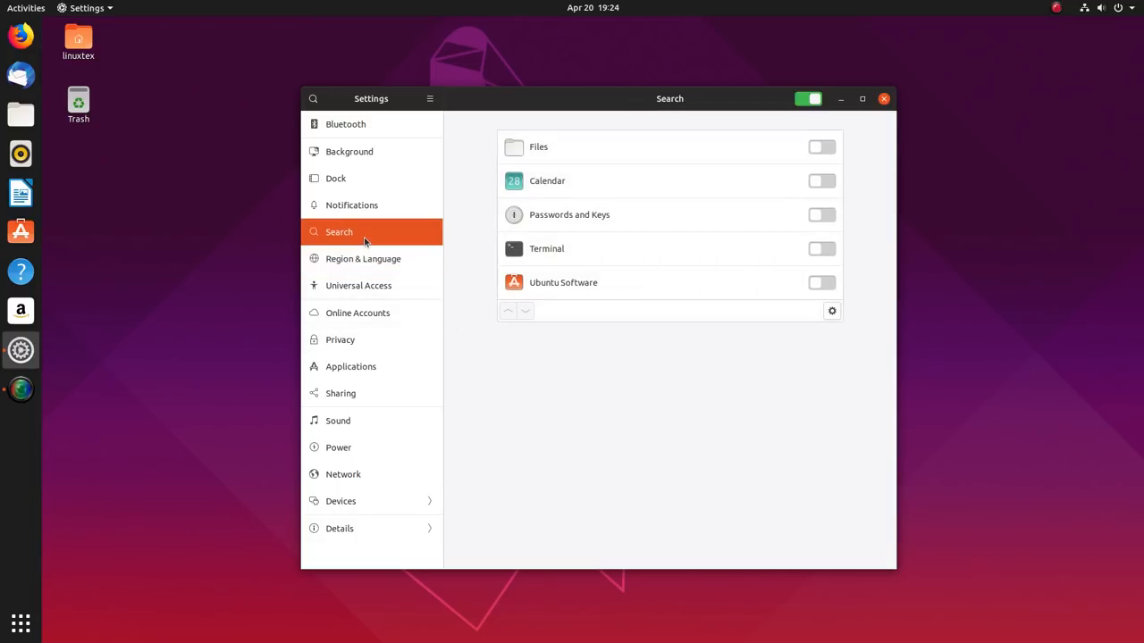
# - In Universal Access, toggle High Contrast and Large Text on and off, leaving both disabled
pyautogui.click(363, 258)
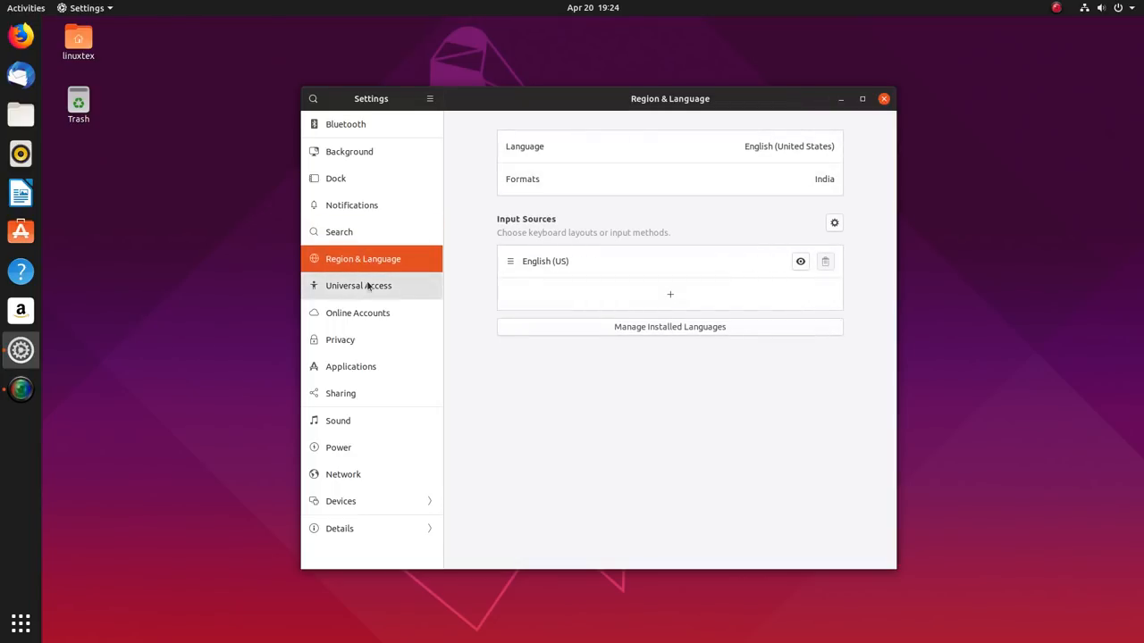
pyautogui.click(358, 285)
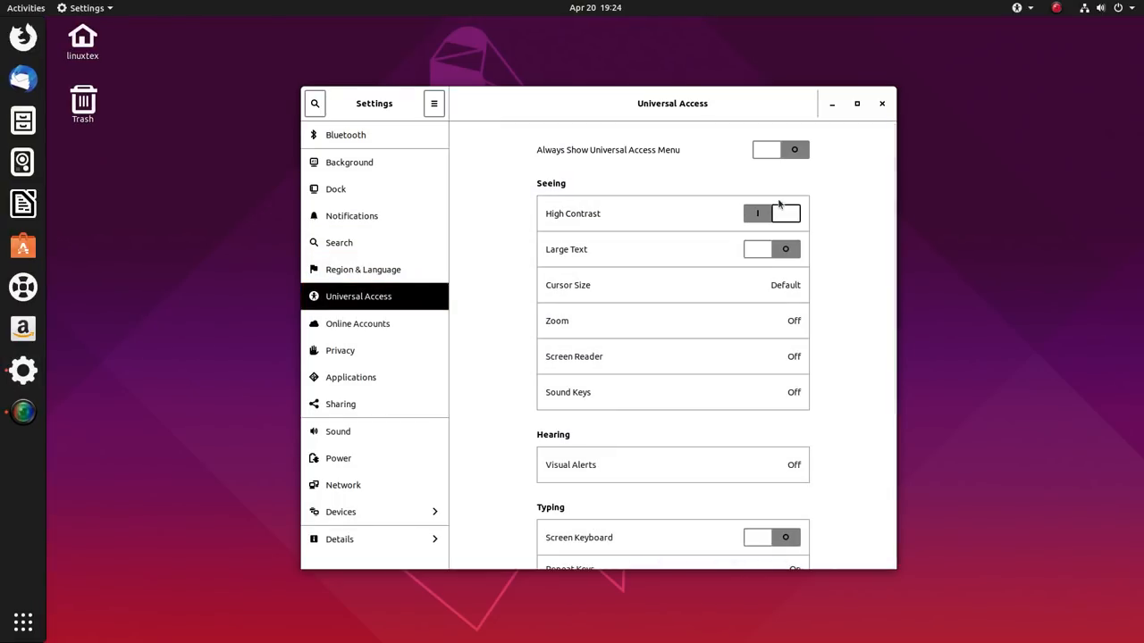
pyautogui.click(771, 213)
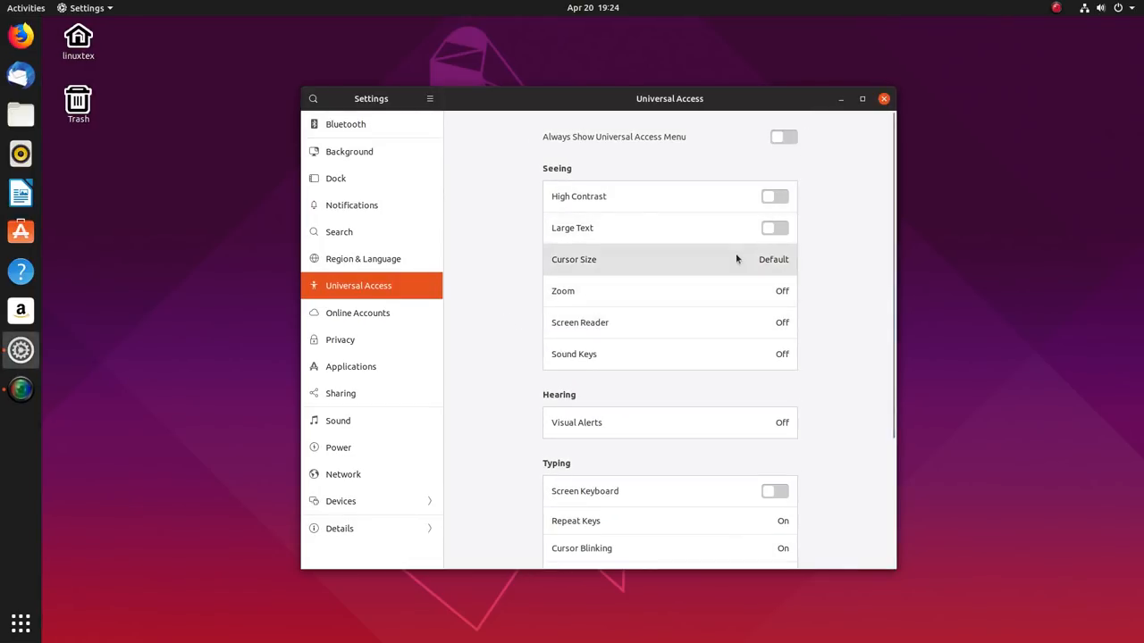
pyautogui.click(773, 228)
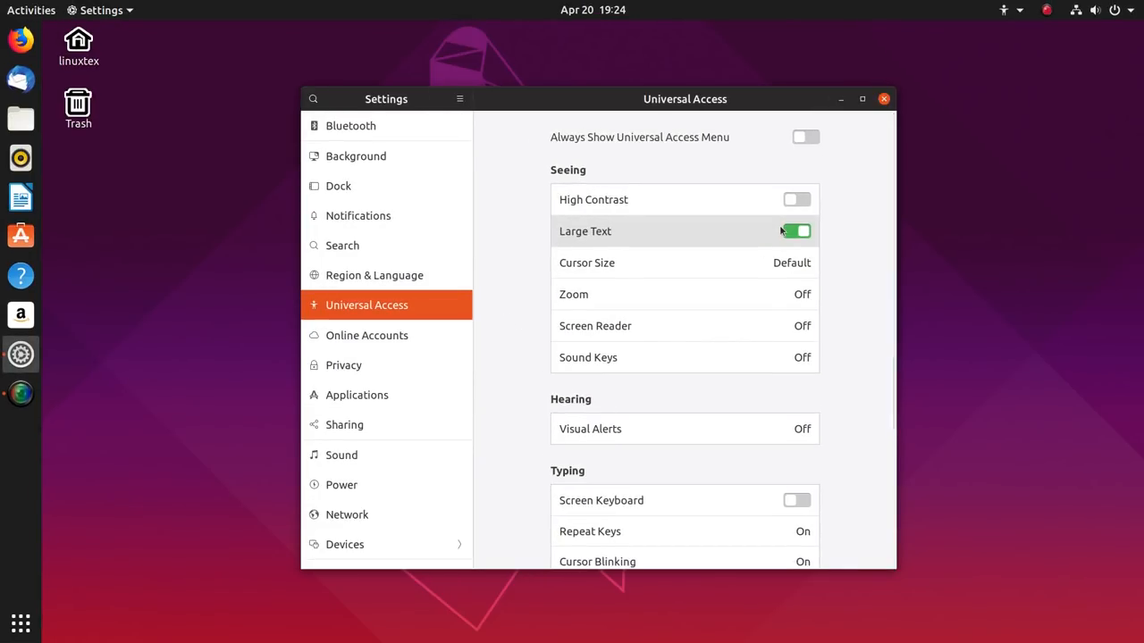
pyautogui.click(795, 230)
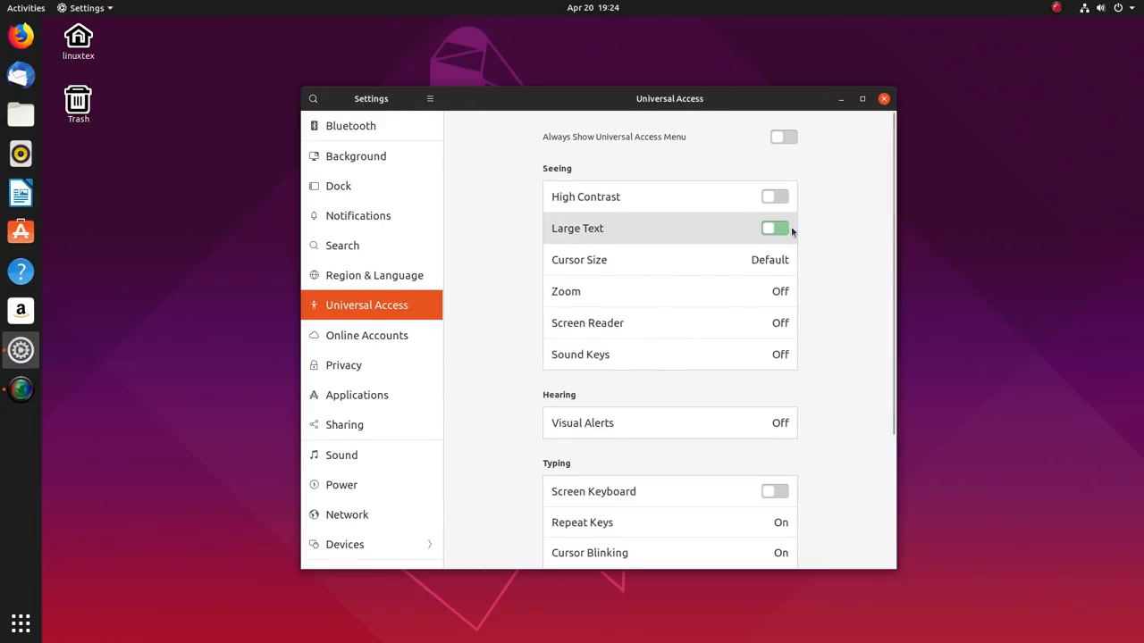
pyautogui.click(774, 228)
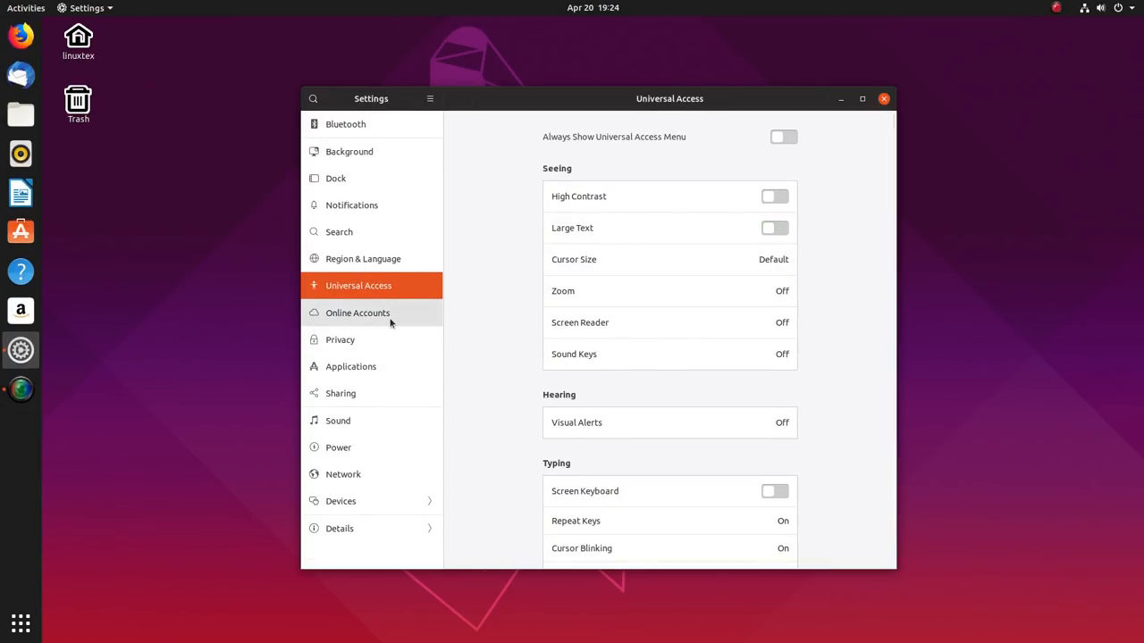
# - Show the Online Accounts provider list and scroll through it
pyautogui.click(357, 312)
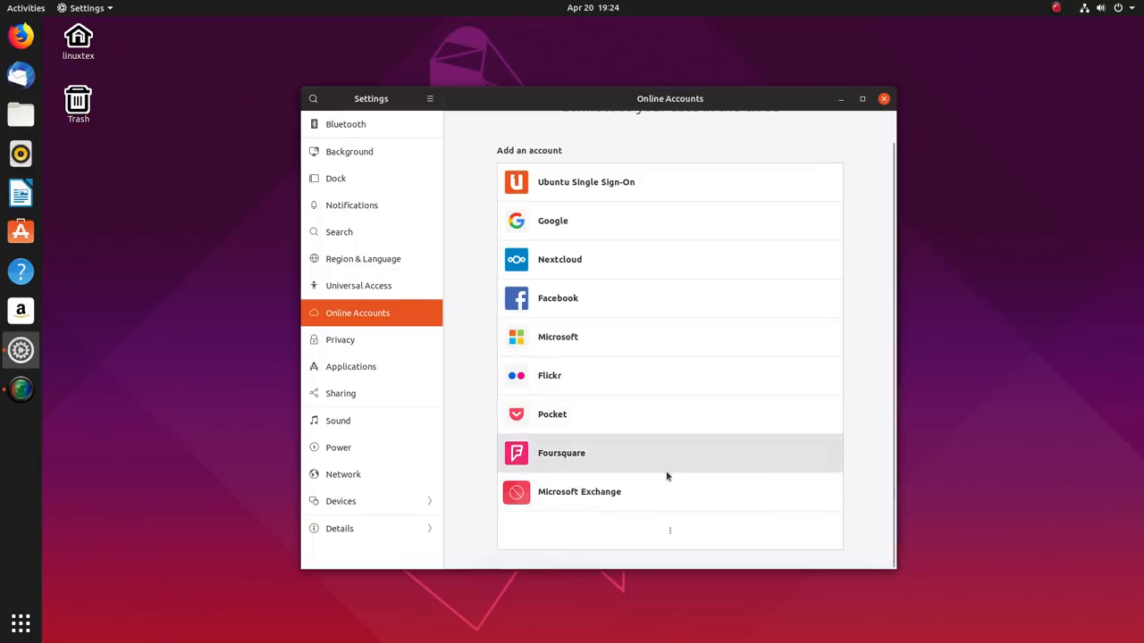
pyautogui.scroll(-3)
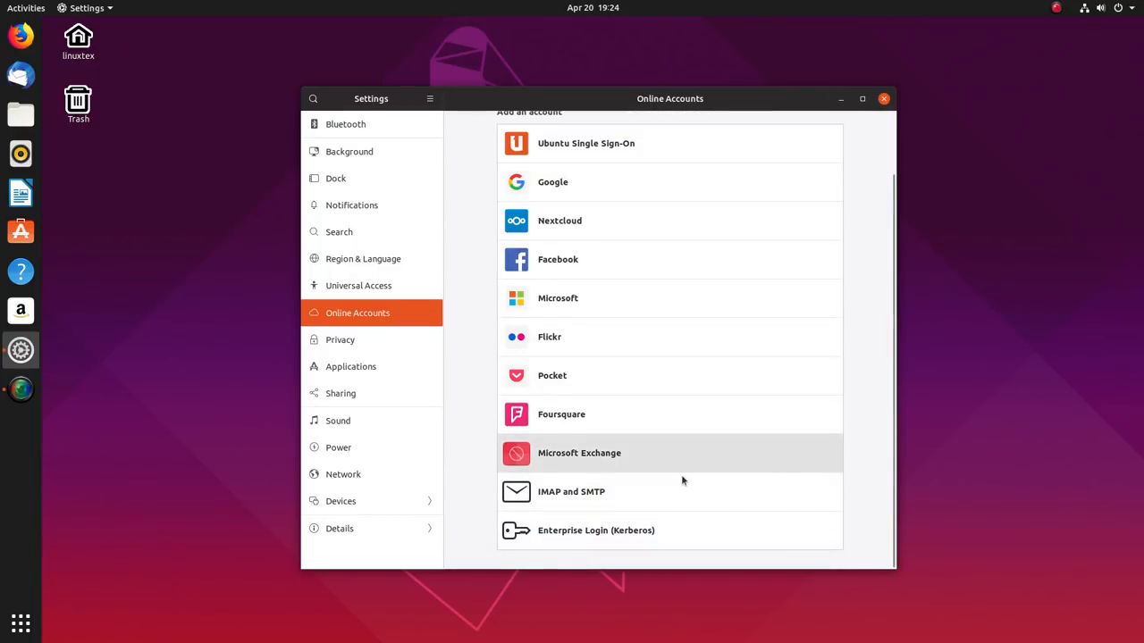
# - Look through the Privacy, Applications, Sharing and Sound settings pages in turn
pyautogui.click(340, 339)
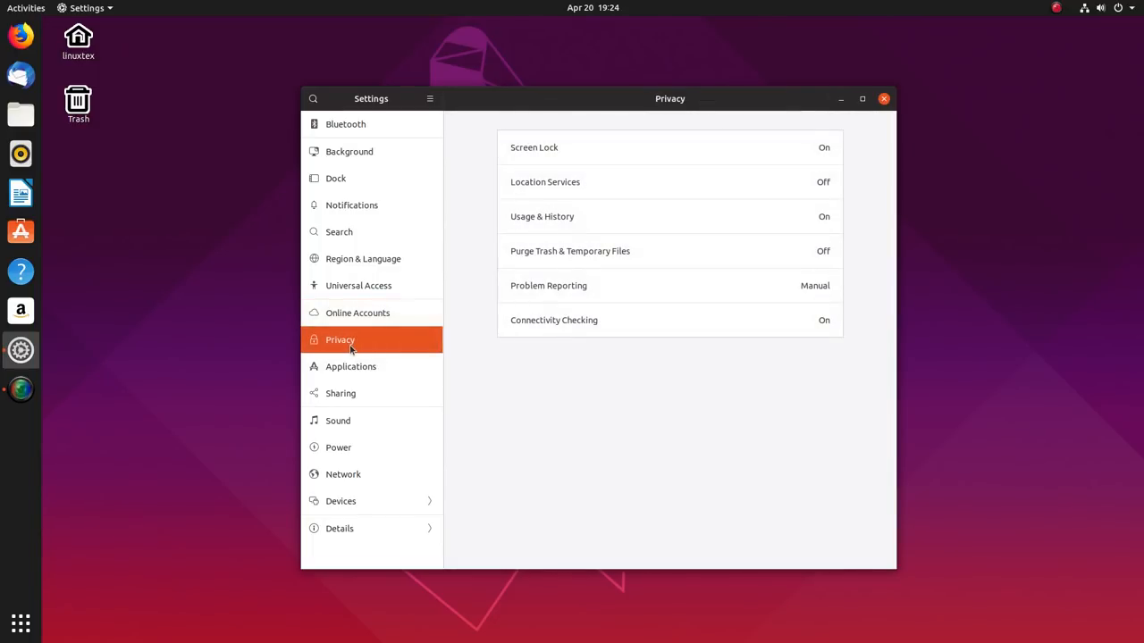
pyautogui.click(351, 366)
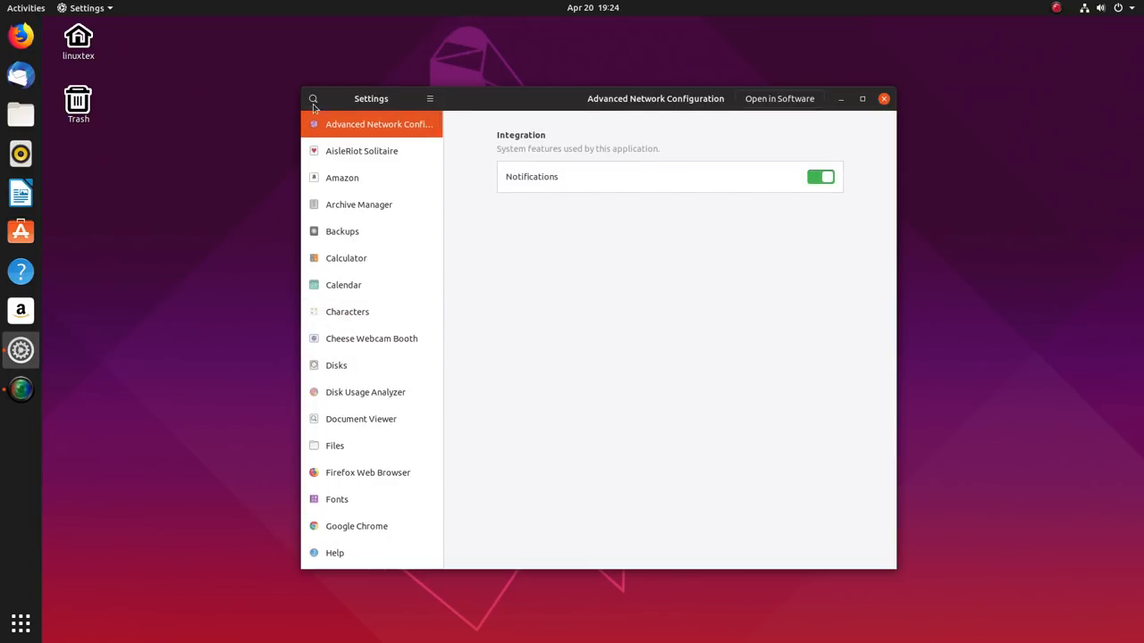
pyautogui.click(340, 393)
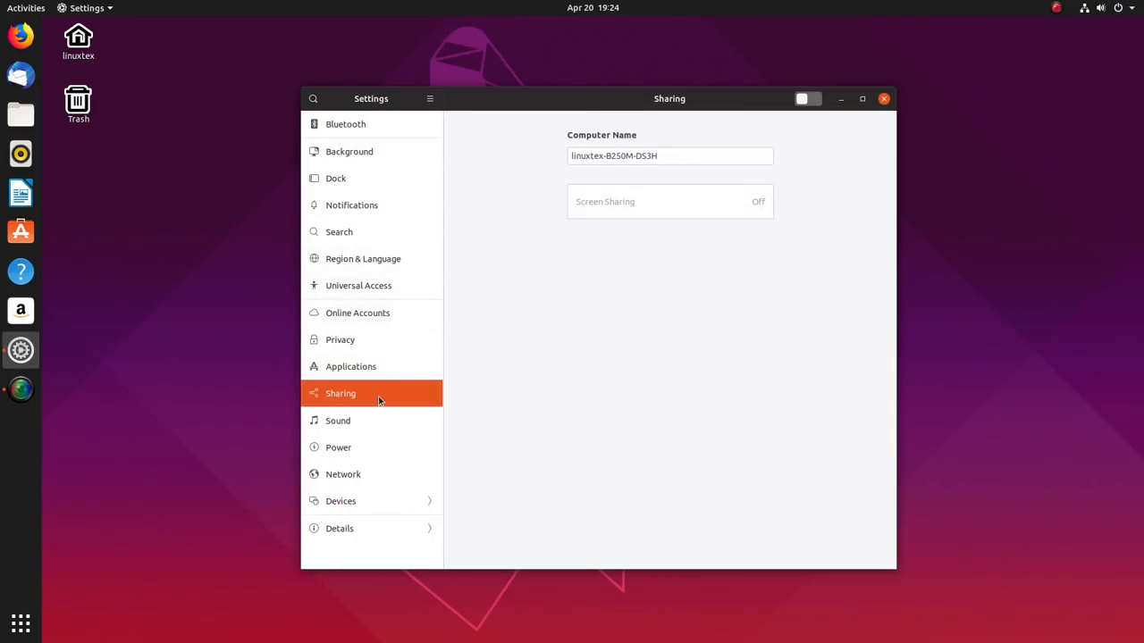
pyautogui.moveTo(361, 420)
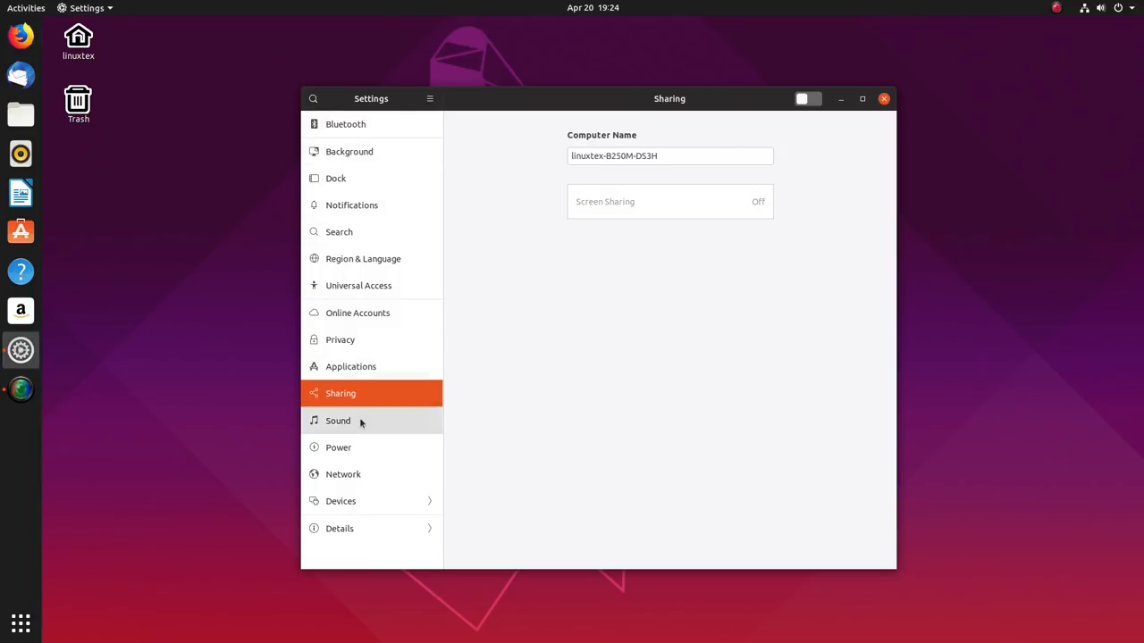
pyautogui.click(338, 420)
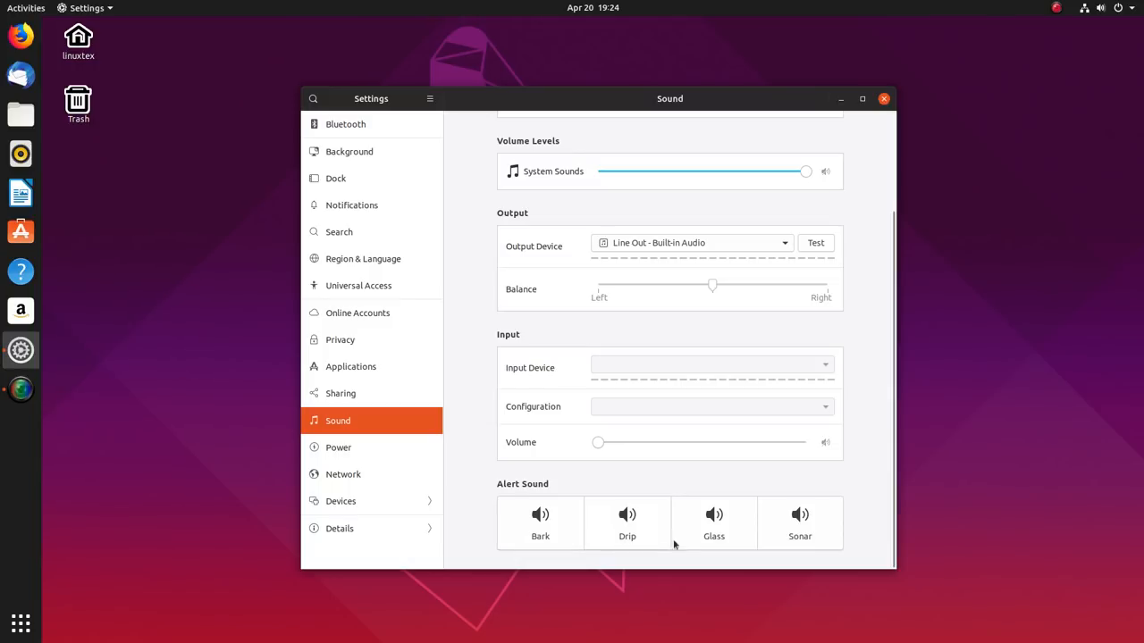
# - View the Power and Displays pages, ending on the About details reporting Ubuntu 19.04
pyautogui.click(339, 446)
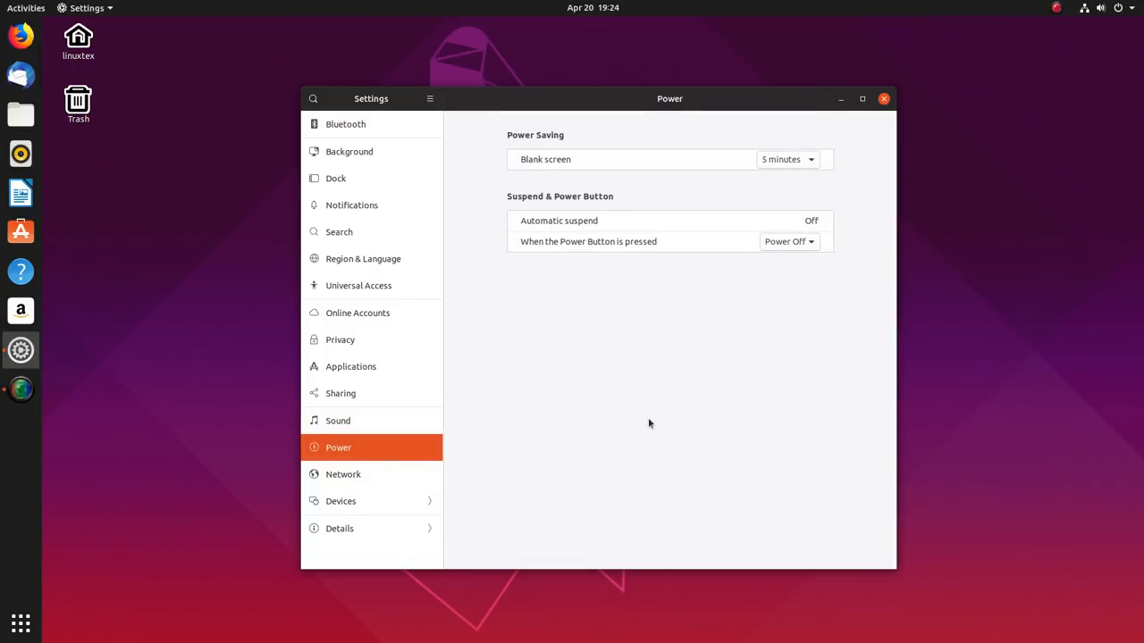
pyautogui.click(341, 500)
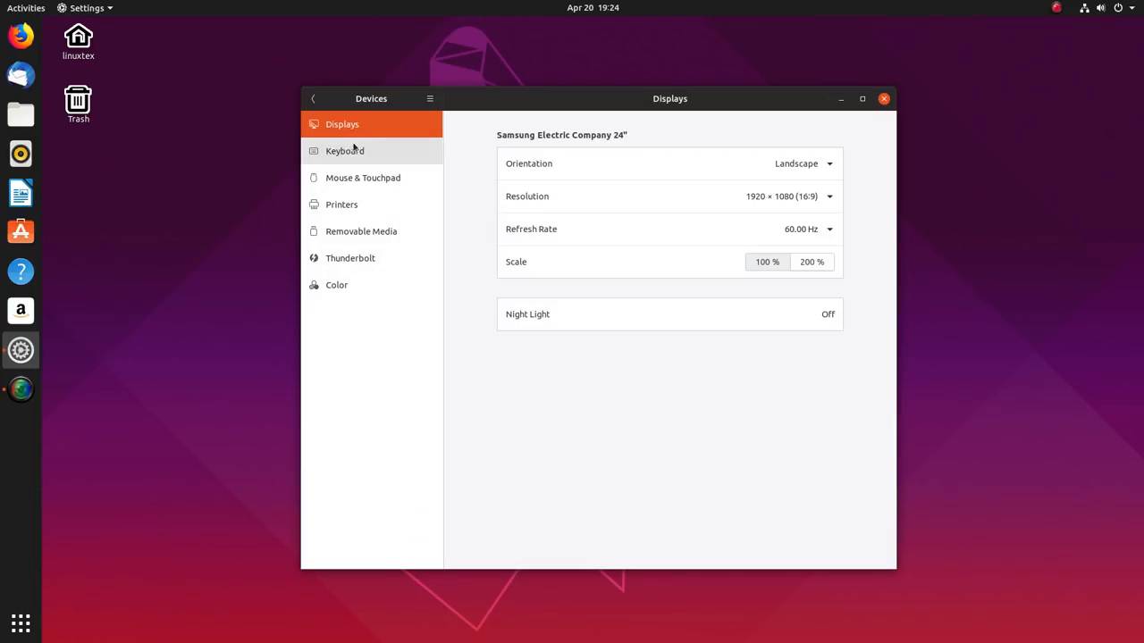
pyautogui.click(313, 99)
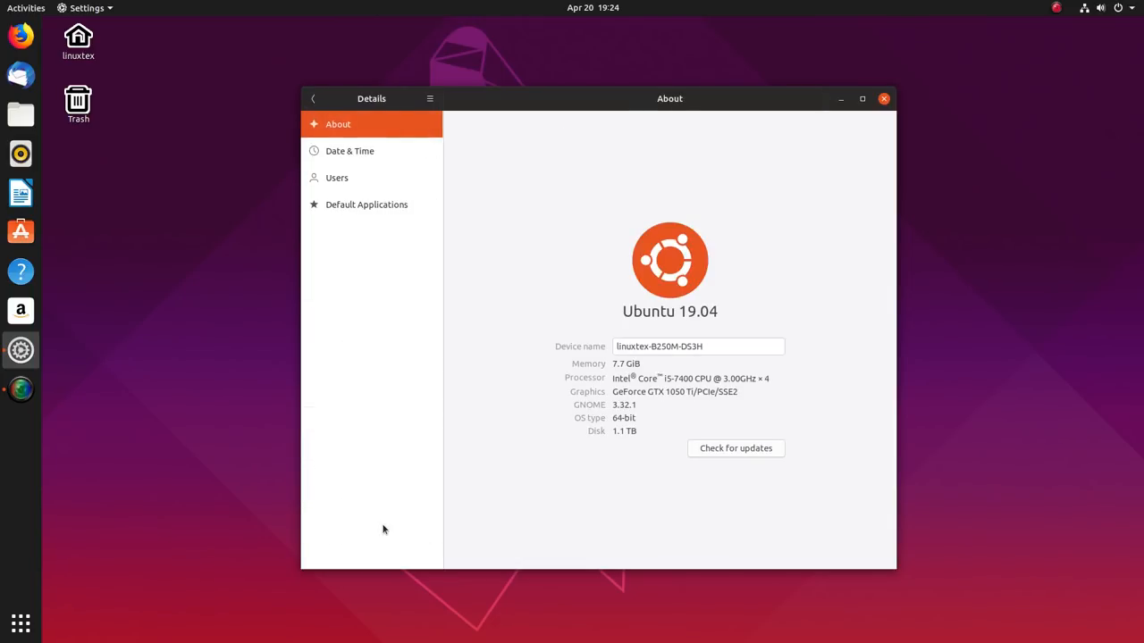
pyautogui.moveTo(574, 521)
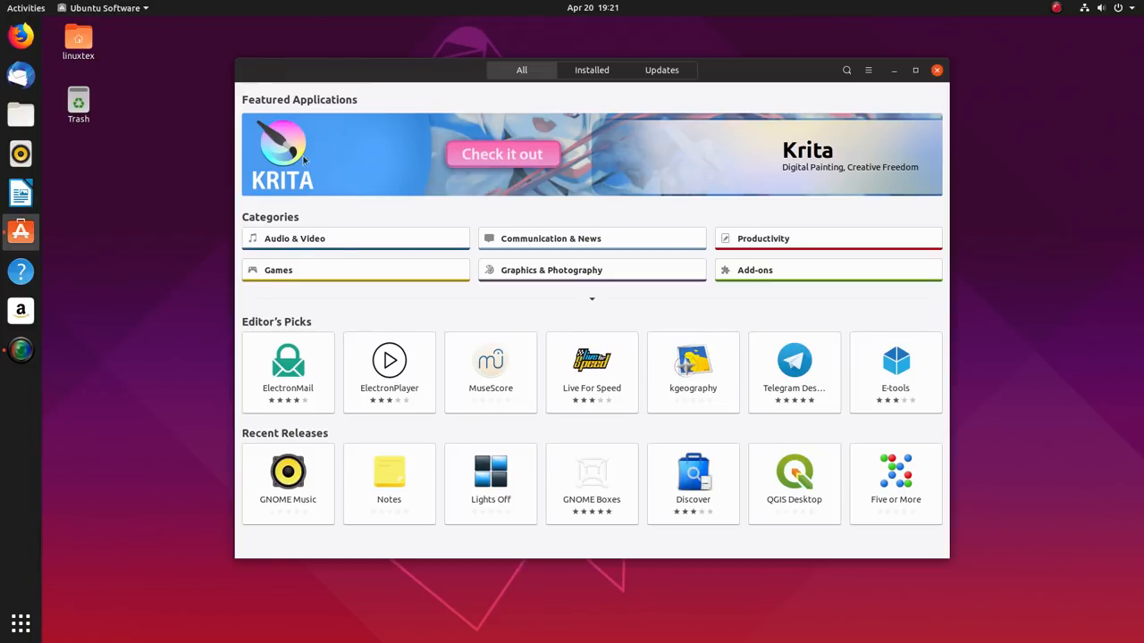
pyautogui.moveTo(603, 304)
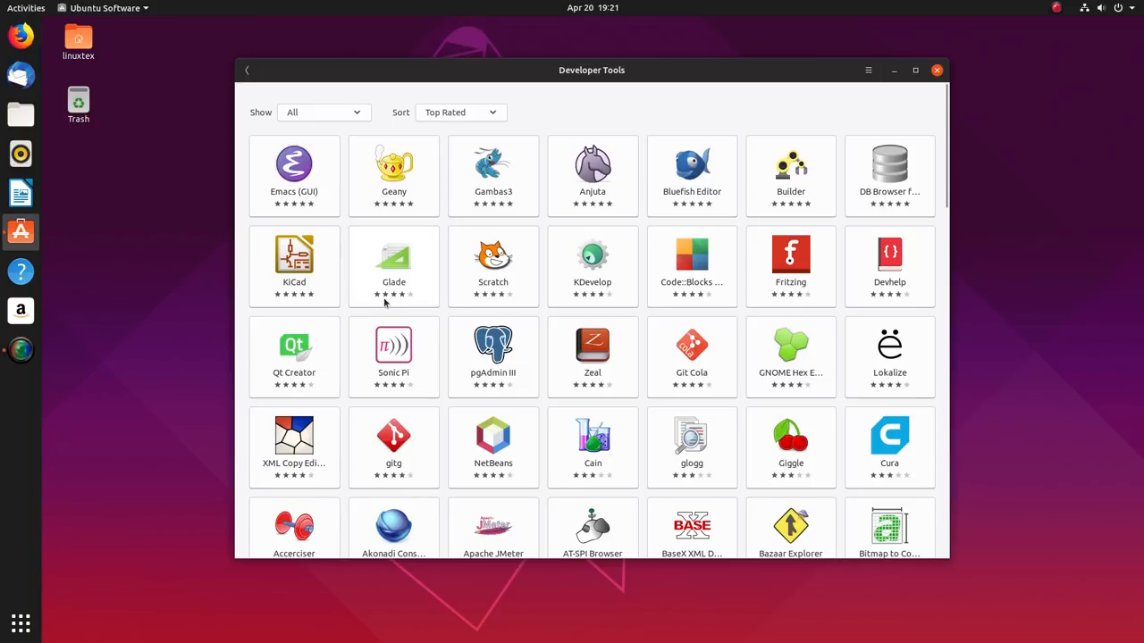
# - View Geany's details page without installing, then return to the Developer Tools list
pyautogui.click(394, 169)
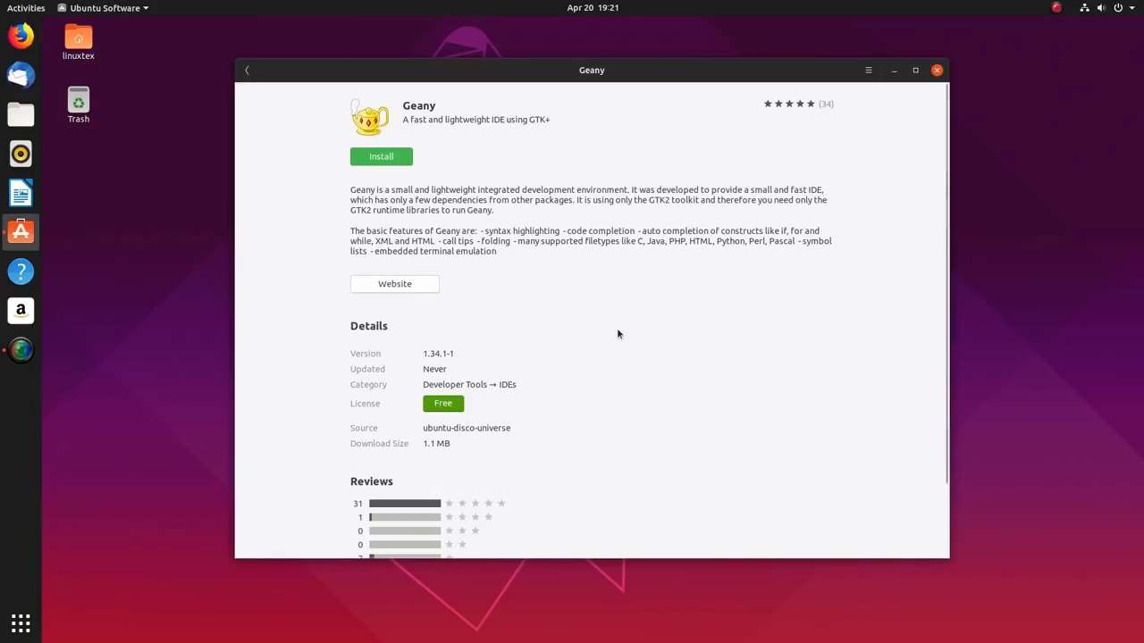
pyautogui.click(246, 69)
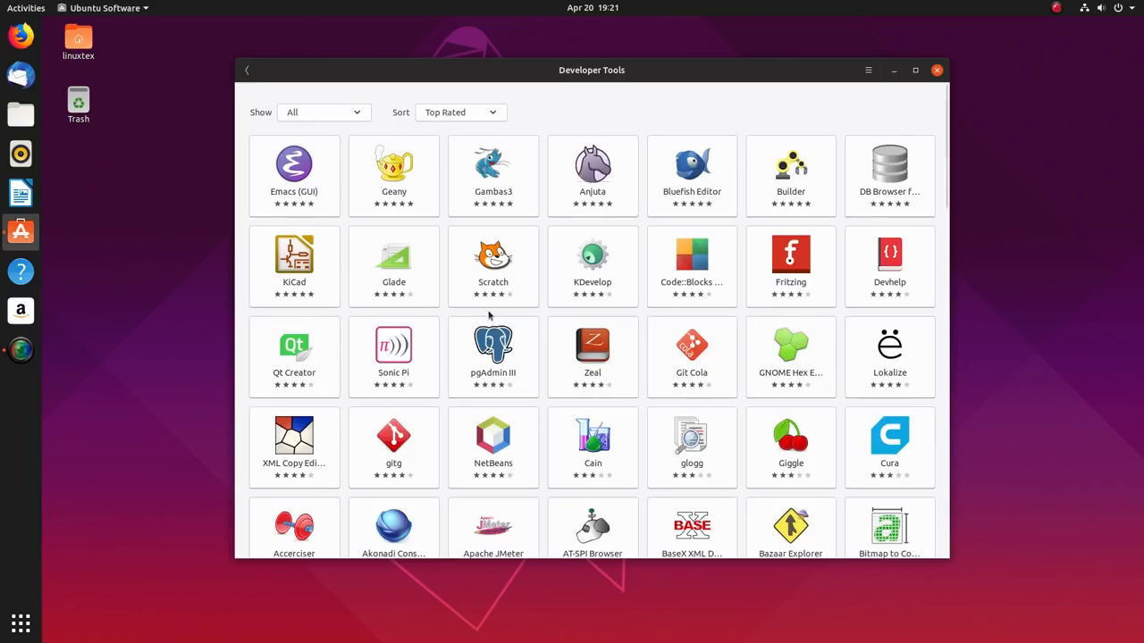
pyautogui.scroll(-3)
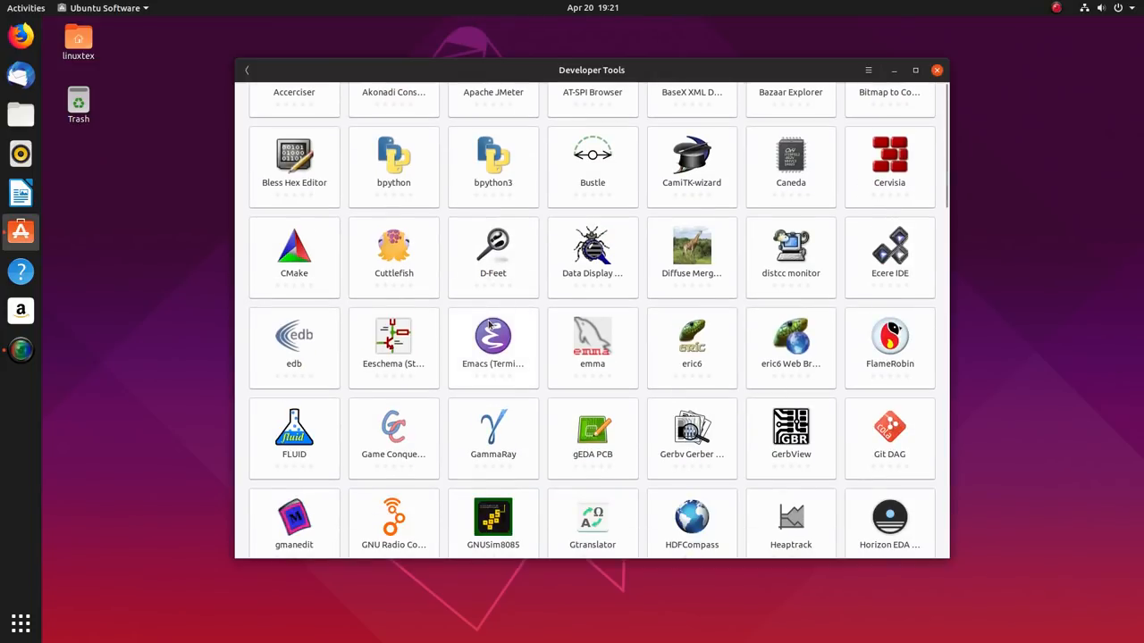